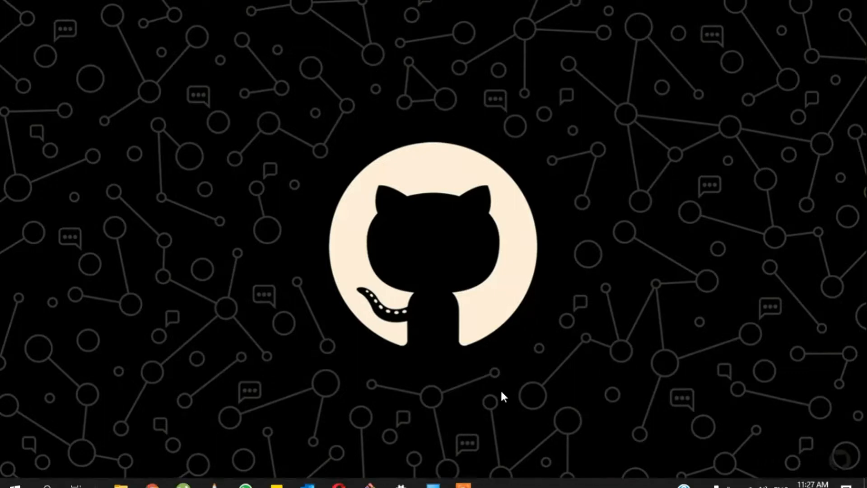
# Open an incognito Chrome window on the empty Google home page.
pyautogui.press('alt+tab')
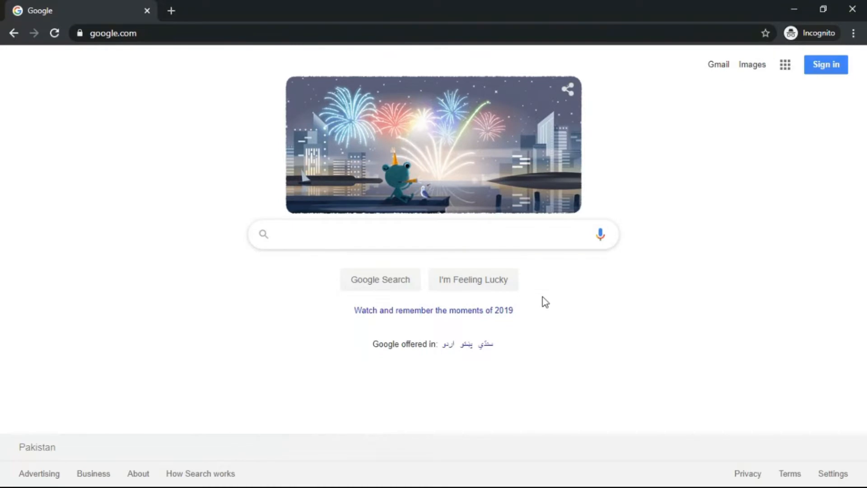
pyautogui.click(387, 233)
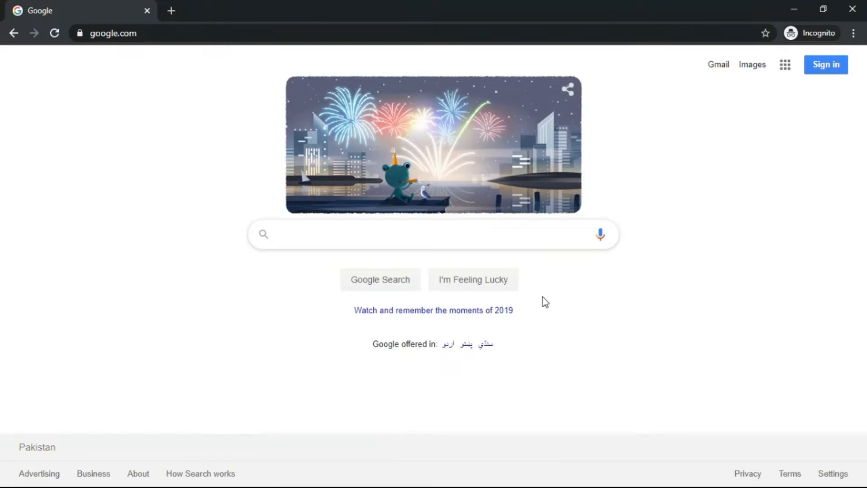
pyautogui.click(387, 234)
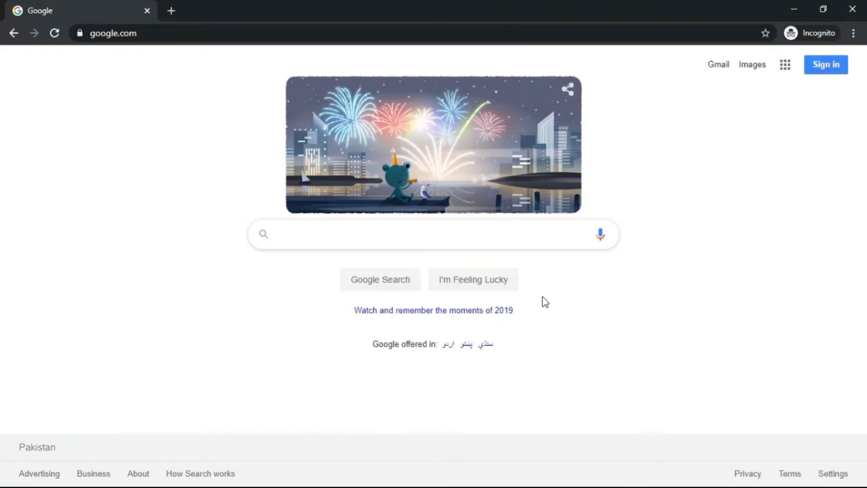
pyautogui.click(387, 234)
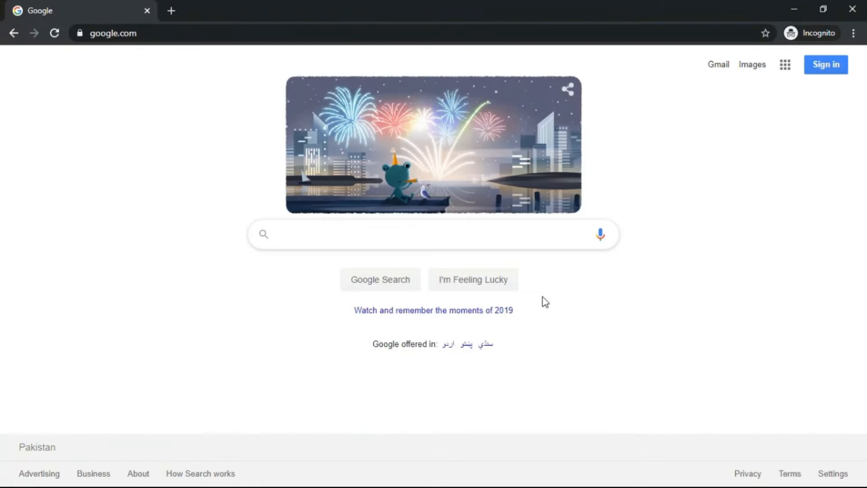
pyautogui.click(387, 234)
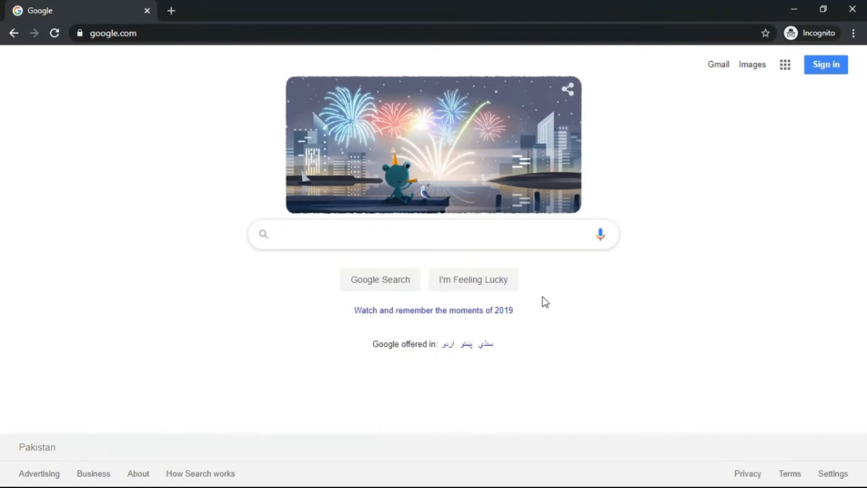
pyautogui.click(387, 234)
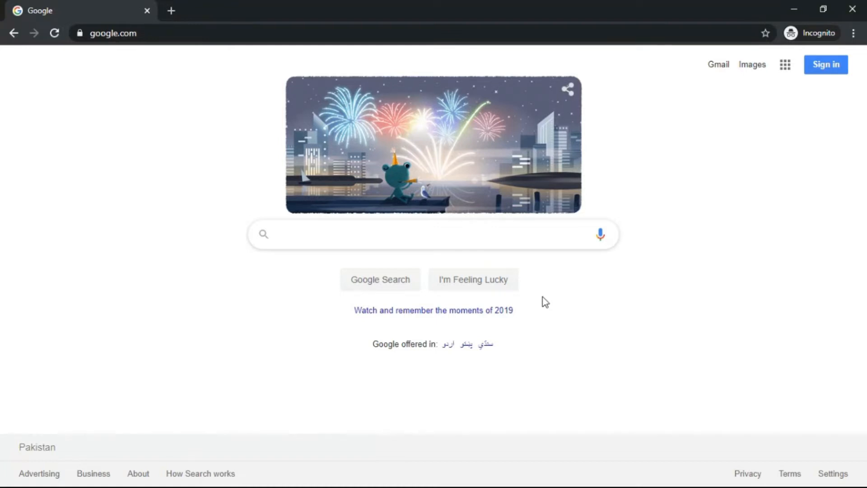
# Search Google for 'Sketch2Code' and open sketch2code.azurewebsites.net.
pyautogui.write('Sketch2Xo')
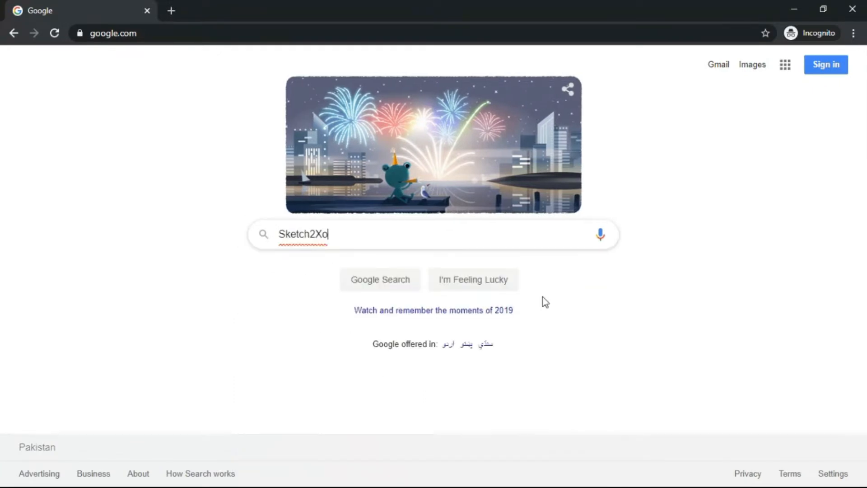
pyautogui.write('Code')
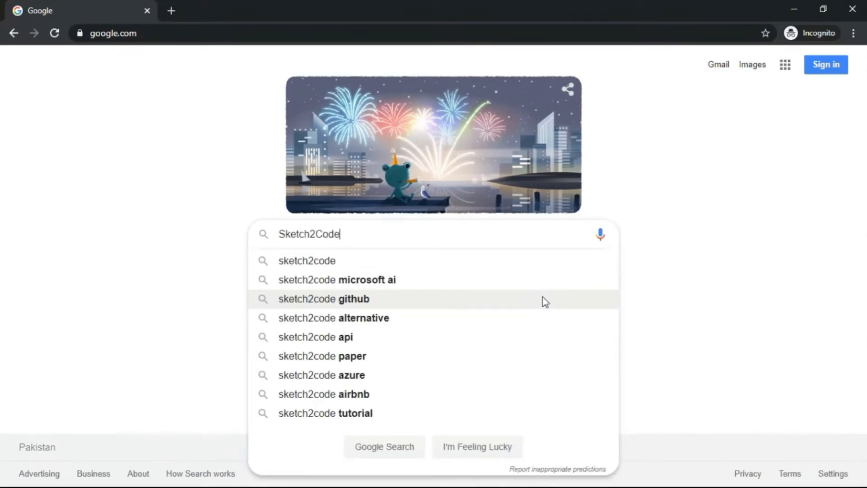
pyautogui.press('Return')
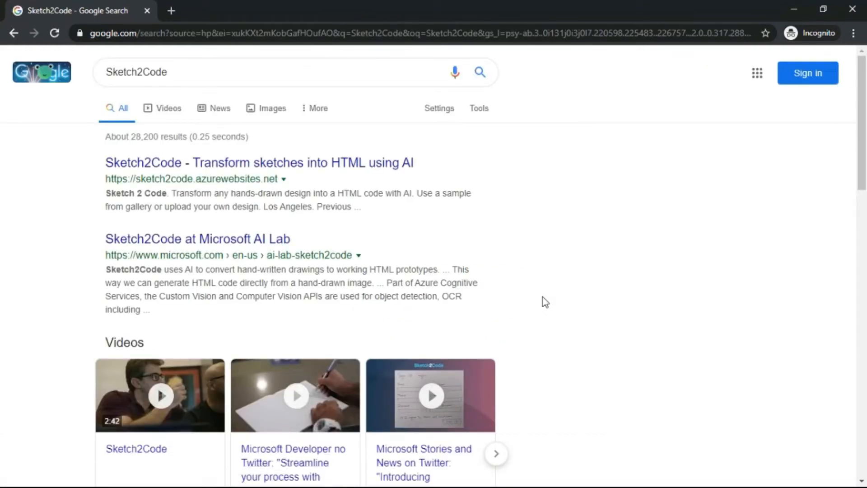
pyautogui.moveTo(313, 162)
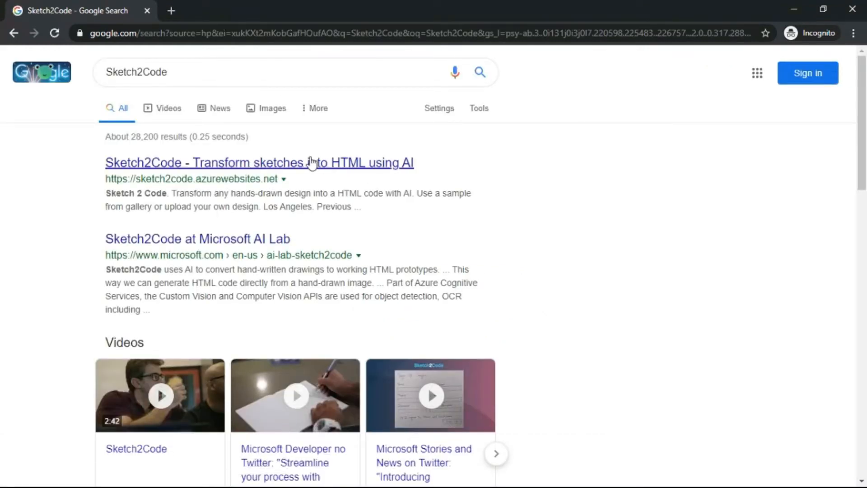
pyautogui.moveTo(299, 169)
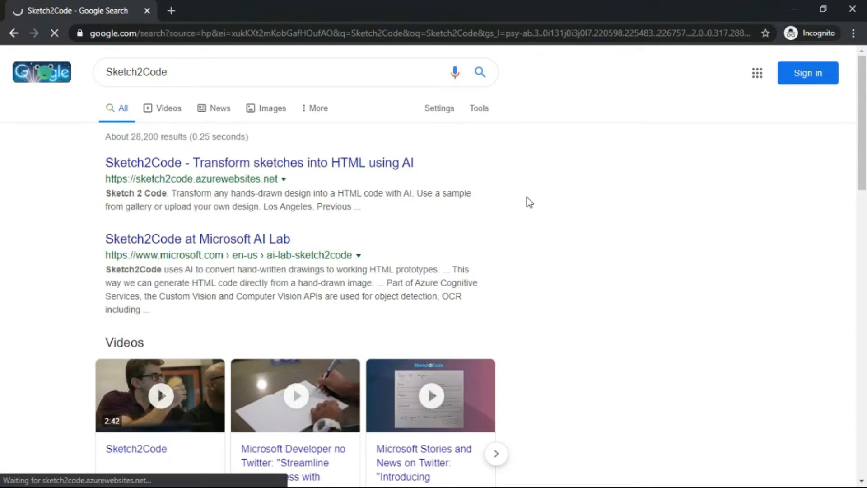
pyautogui.moveTo(299, 227)
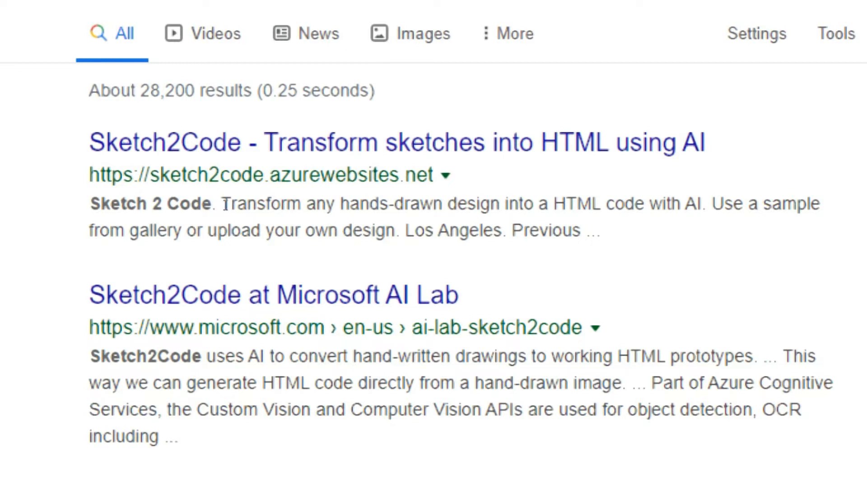
pyautogui.scroll(3)
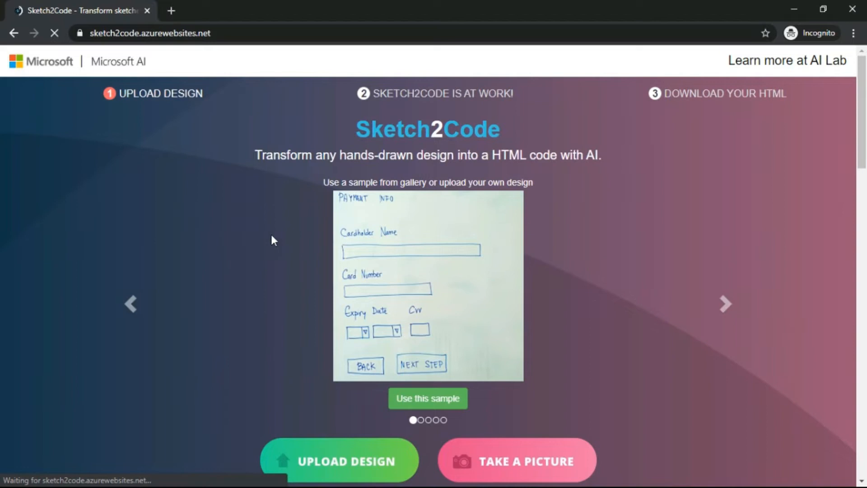
pyautogui.moveTo(326, 269)
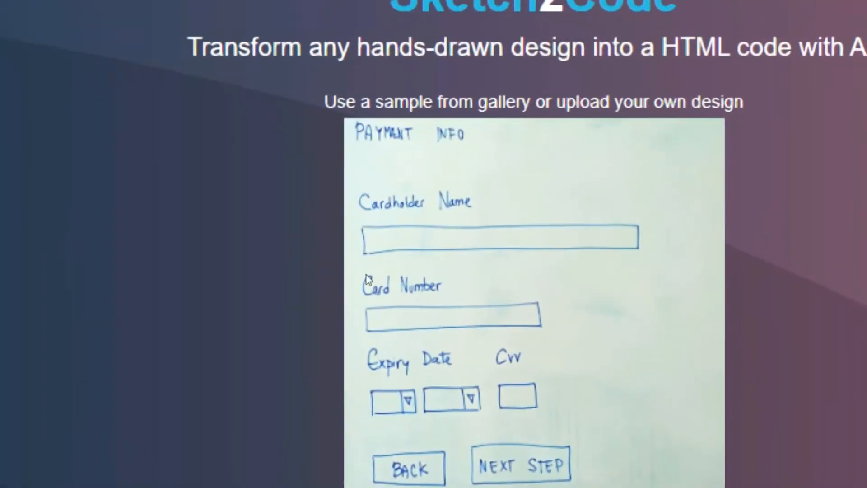
pyautogui.scroll(-3)
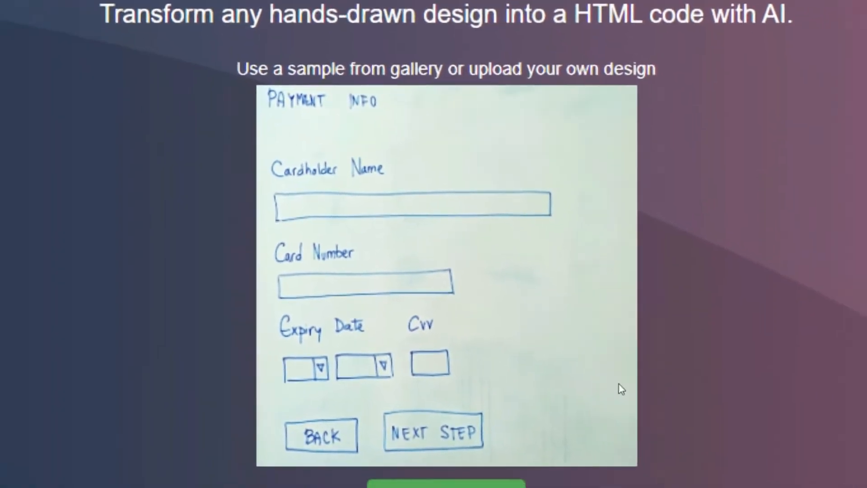
pyautogui.scroll(-3)
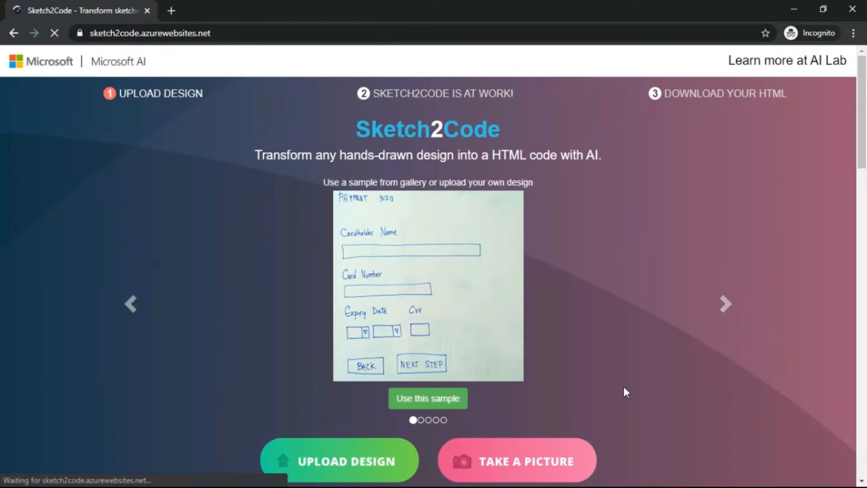
pyautogui.click(339, 461)
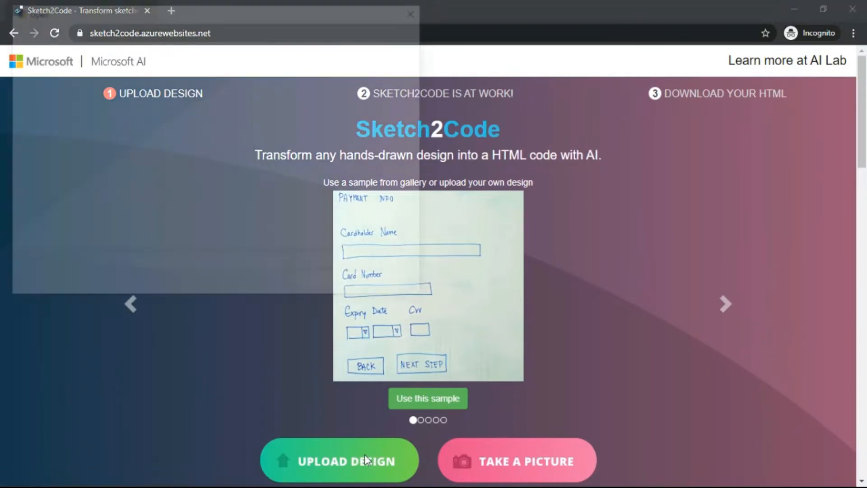
pyautogui.click(339, 460)
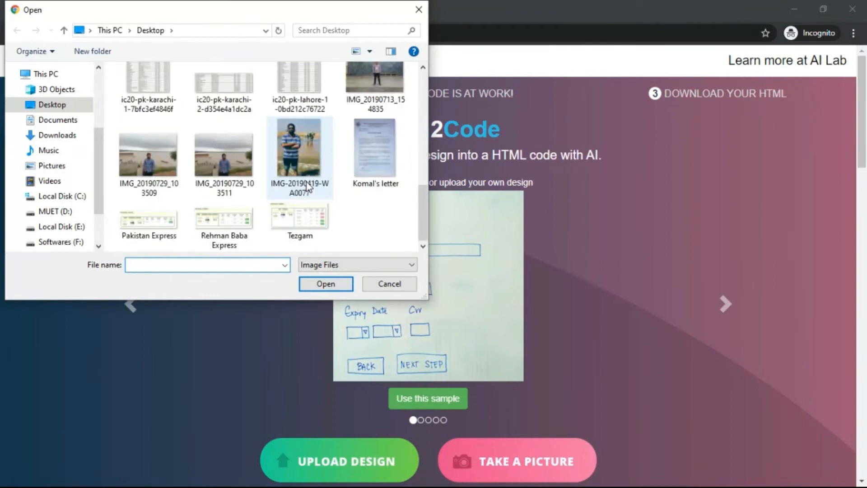
pyautogui.scroll(3)
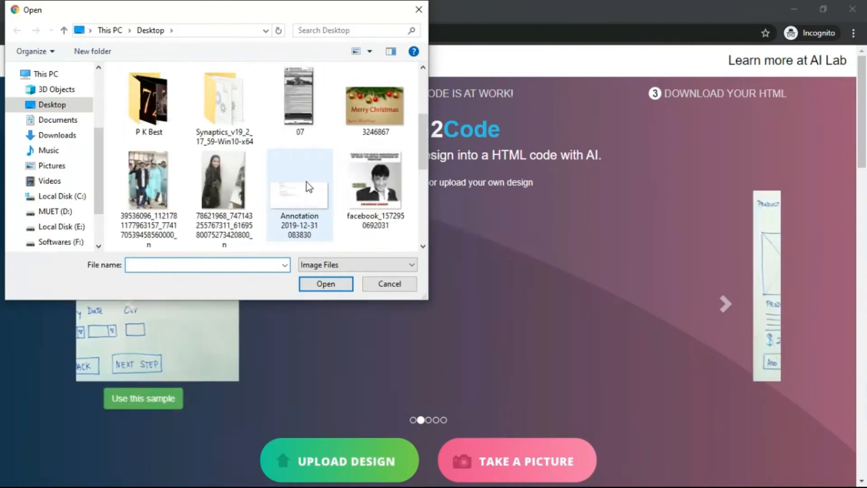
pyautogui.click(389, 284)
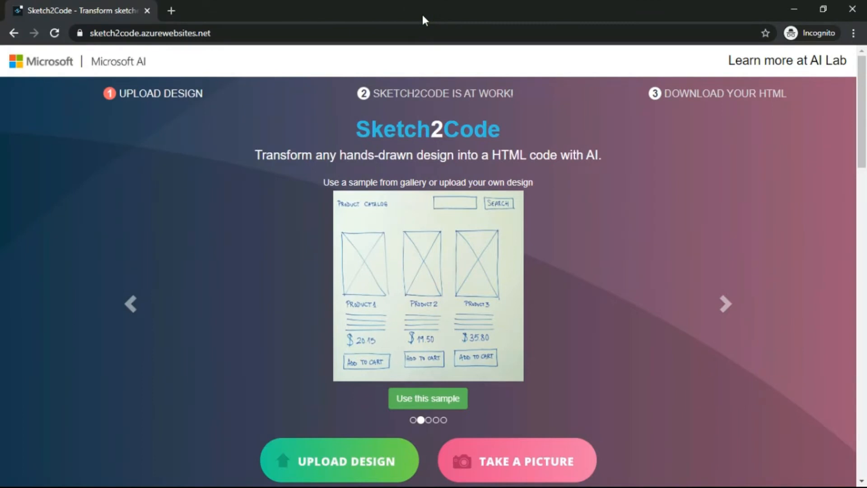
pyautogui.click(725, 304)
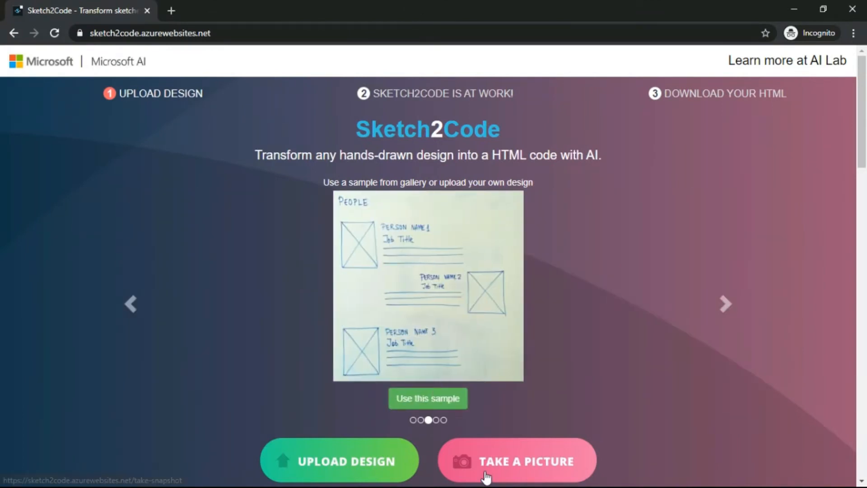
pyautogui.click(517, 460)
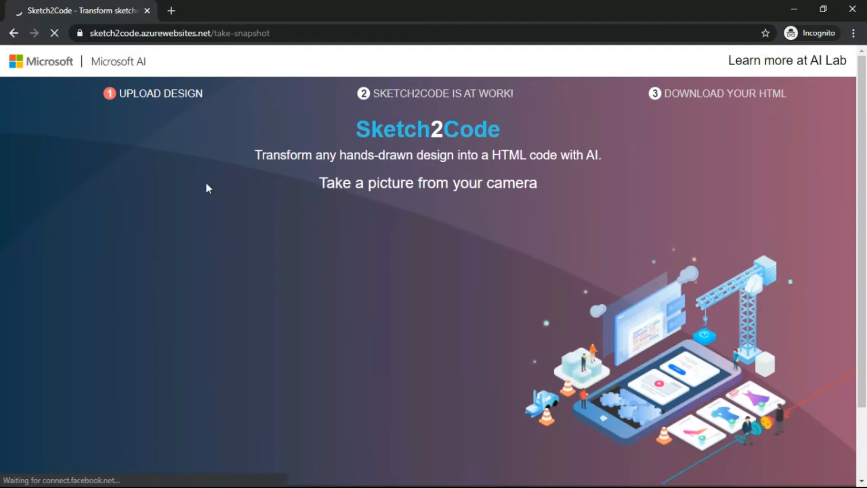
pyautogui.moveTo(13, 33)
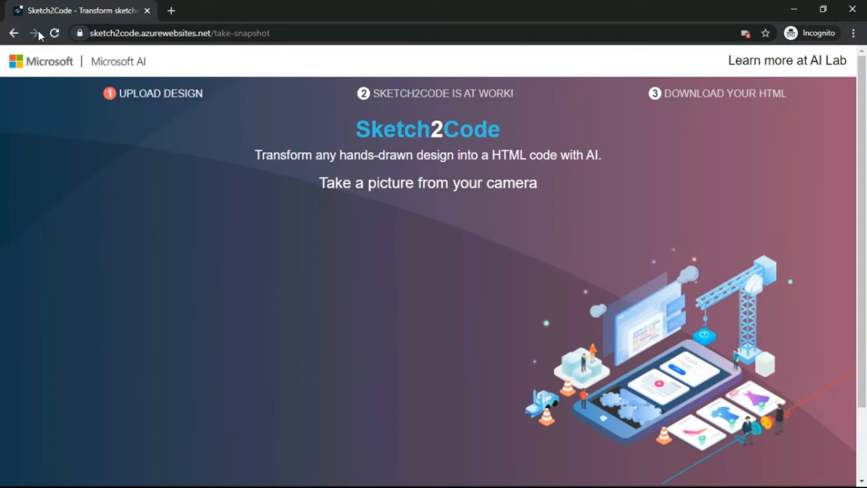
pyautogui.click(13, 33)
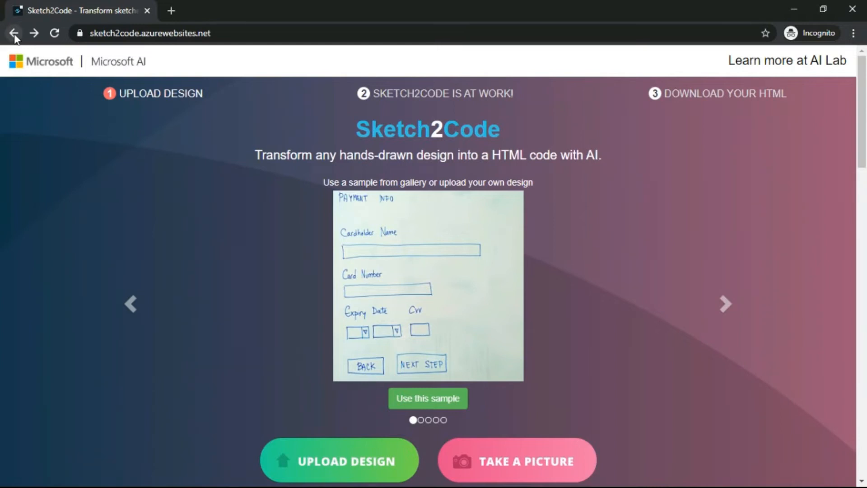
pyautogui.click(725, 303)
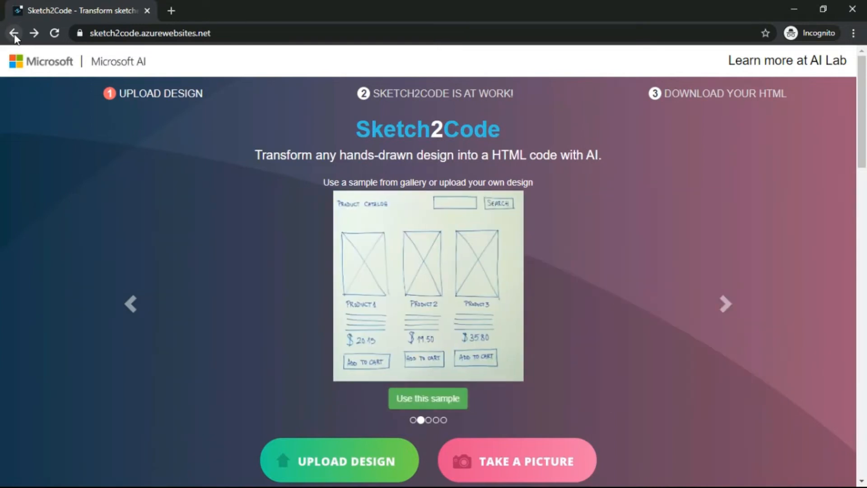
pyautogui.moveTo(724, 307)
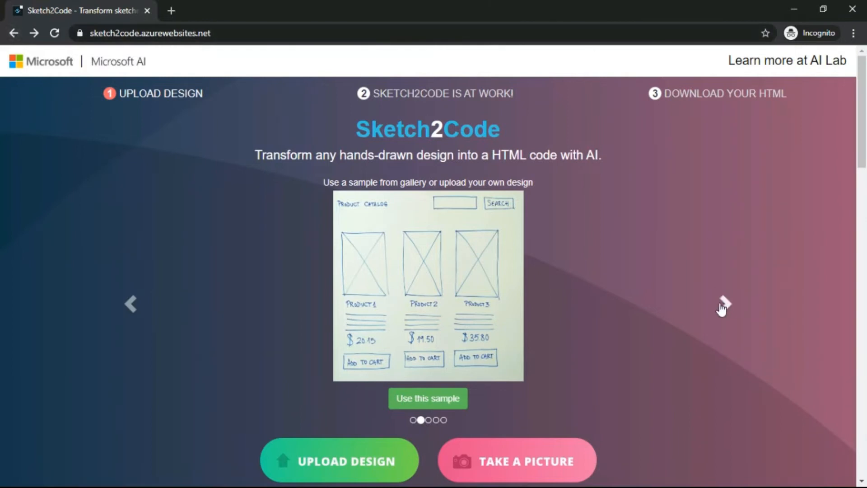
# Cycle through the sample sketches and convert the payment-info sketch to HTML.
pyautogui.click(727, 305)
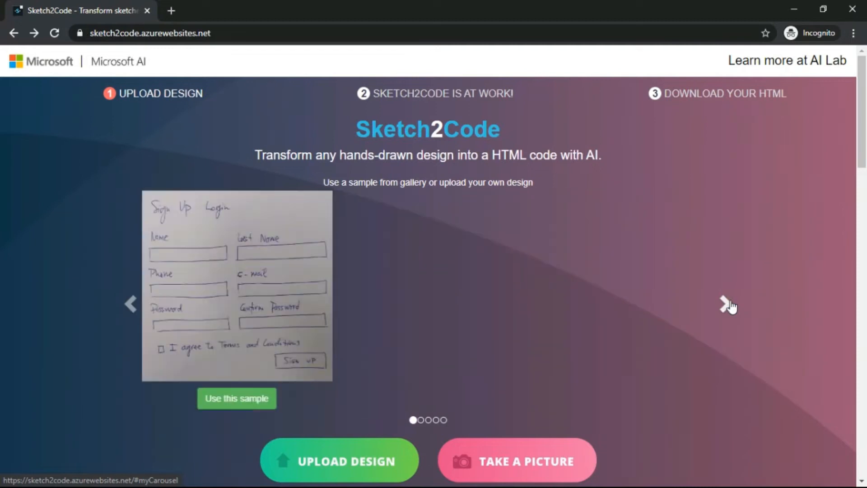
pyautogui.click(727, 304)
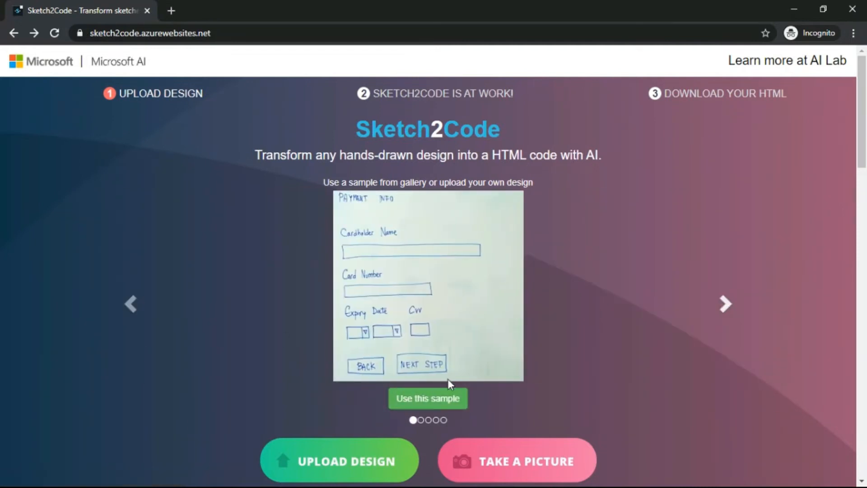
pyautogui.moveTo(441, 403)
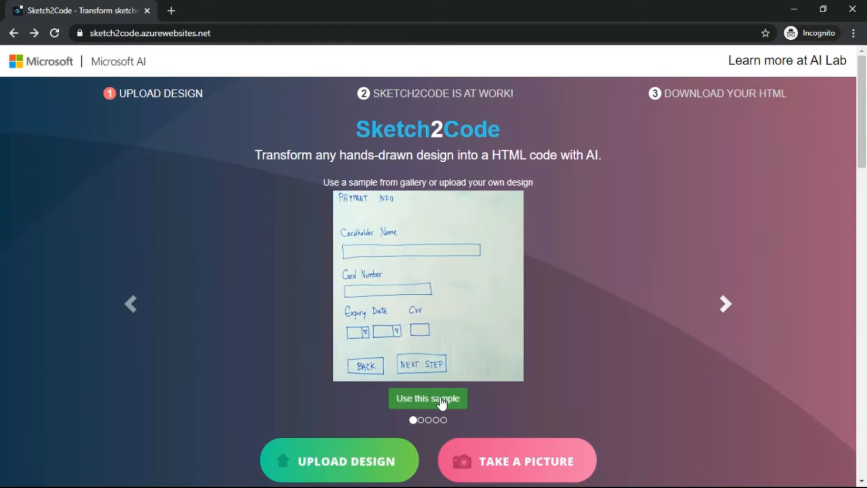
pyautogui.click(427, 399)
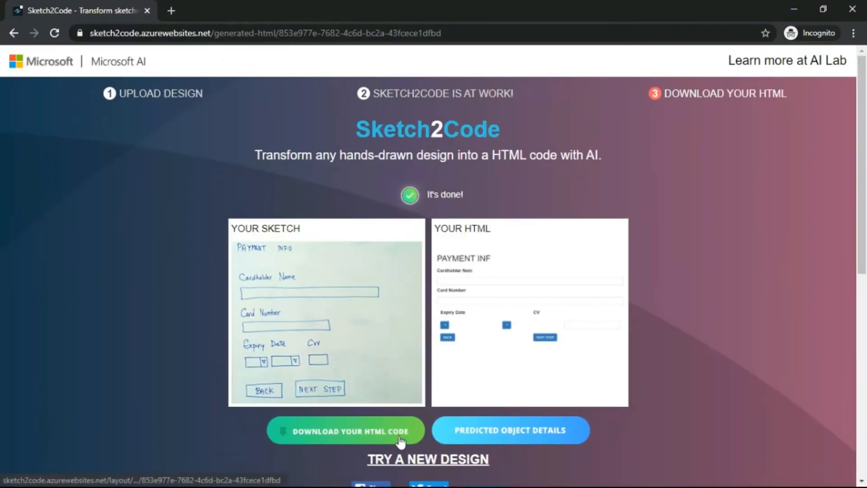
# Download the generated code as result.html and open it in an HTML Result tab.
pyautogui.click(345, 430)
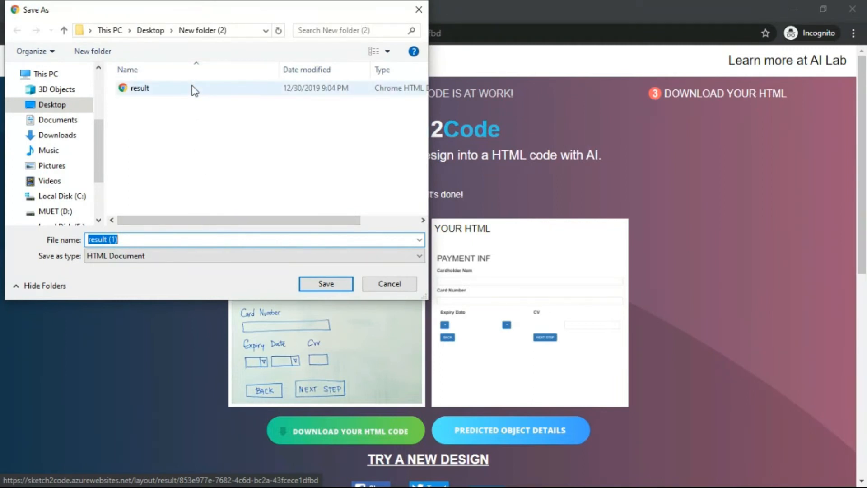
pyautogui.click(326, 283)
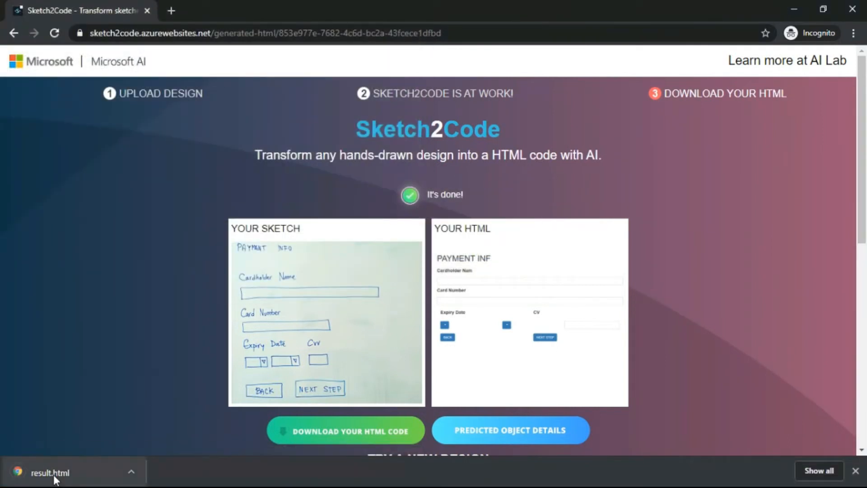
pyautogui.click(50, 473)
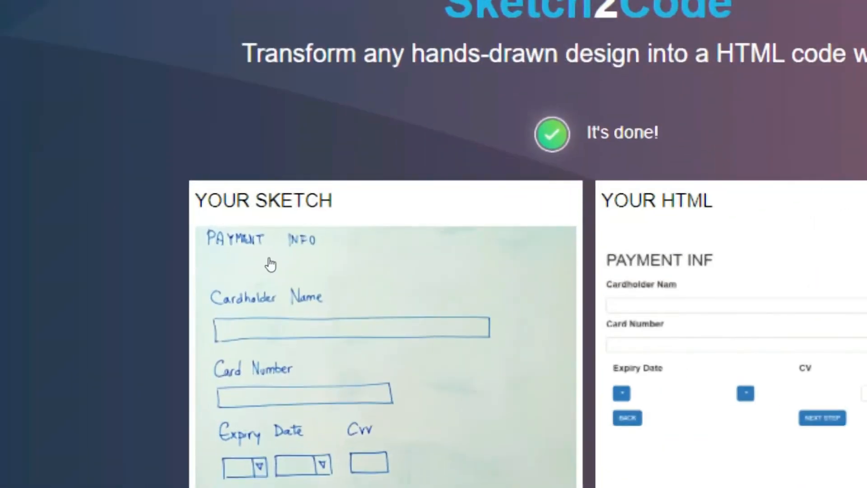
pyautogui.scroll(-3)
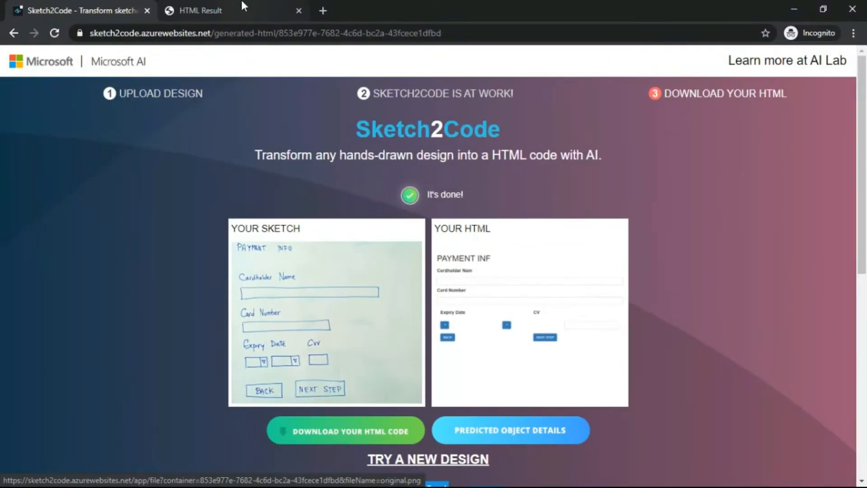
# Compare the HTML Result tab with the Sketch2Code preview, then view Predicted Object Details.
pyautogui.click(201, 10)
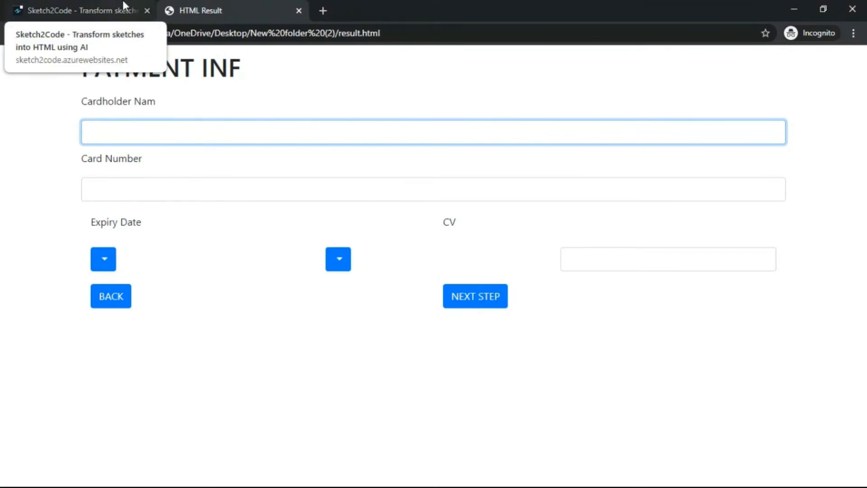
pyautogui.moveTo(66, 6)
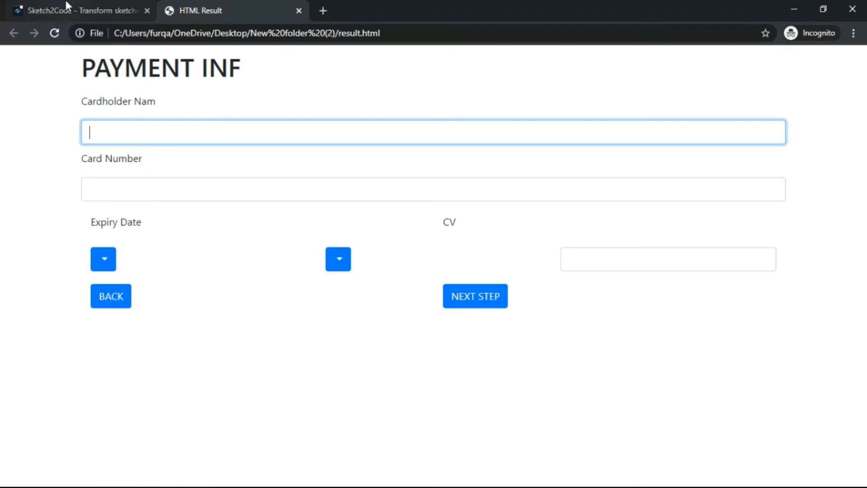
pyautogui.moveTo(501, 268)
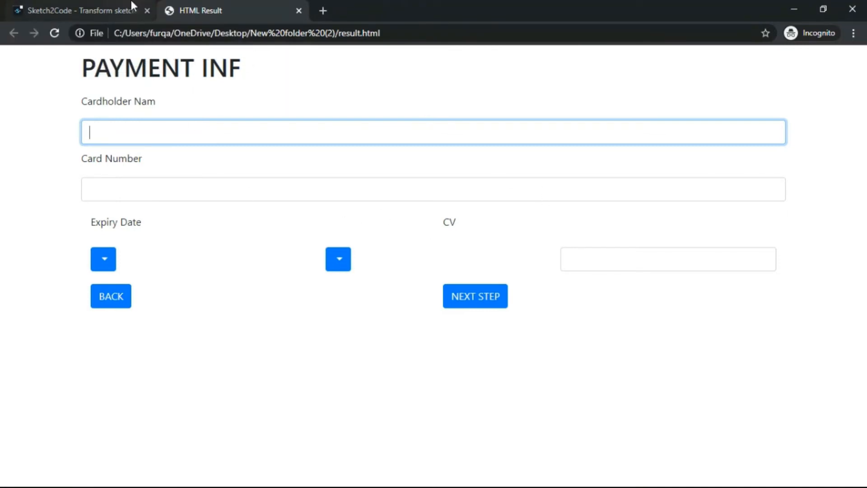
pyautogui.click(77, 11)
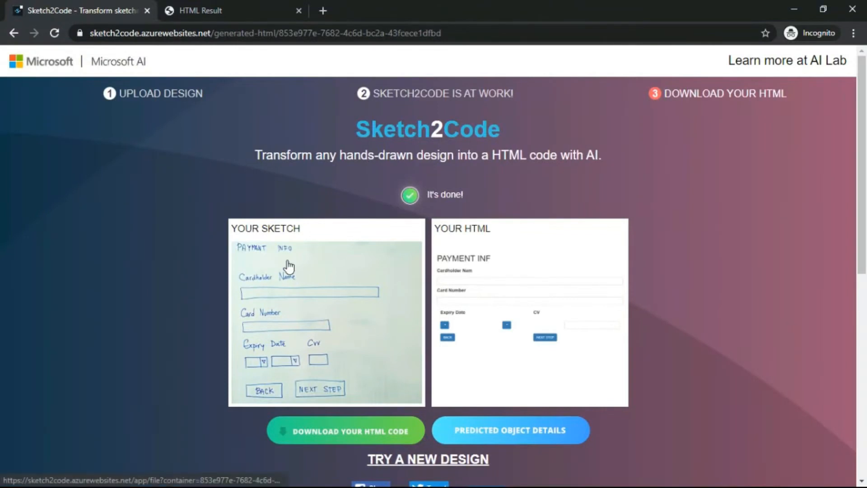
pyautogui.click(233, 10)
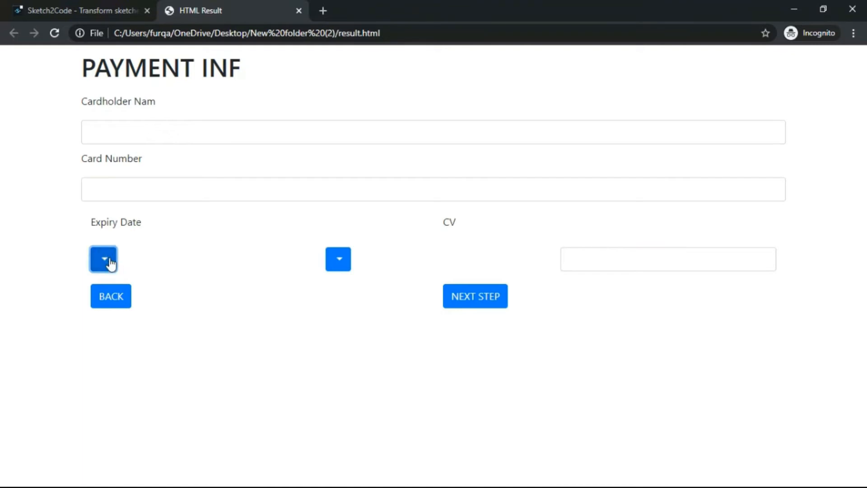
pyautogui.moveTo(475, 296)
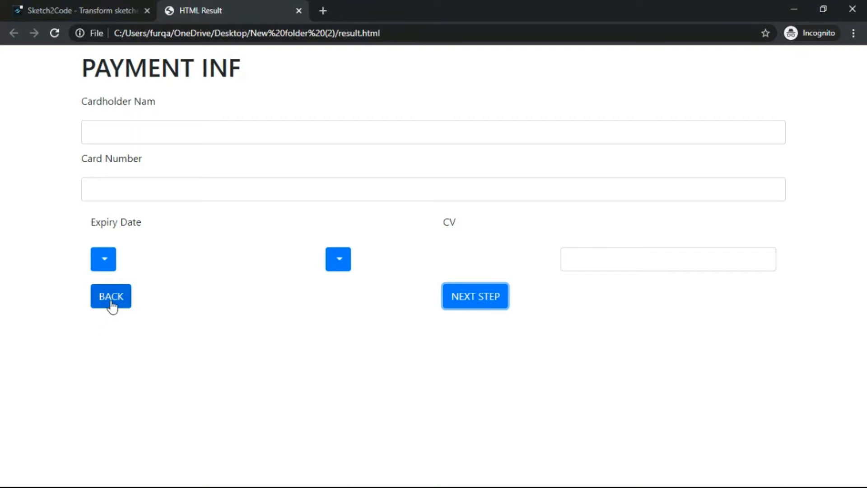
pyautogui.moveTo(67, 9)
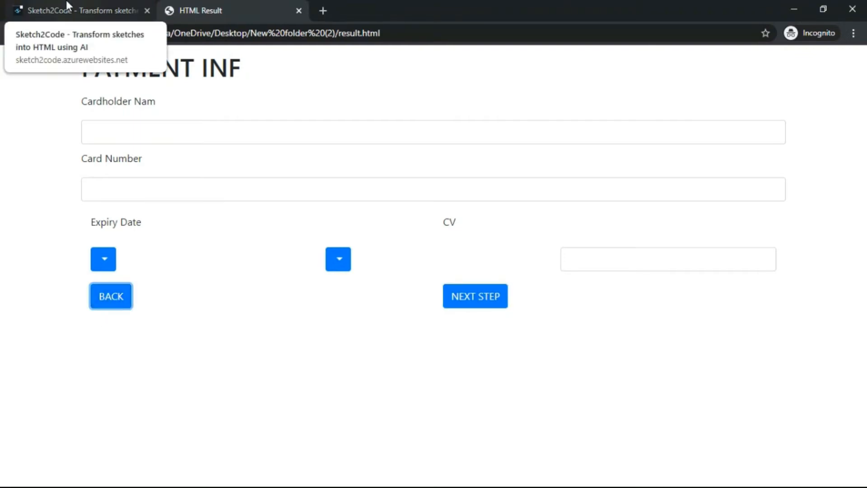
pyautogui.click(78, 10)
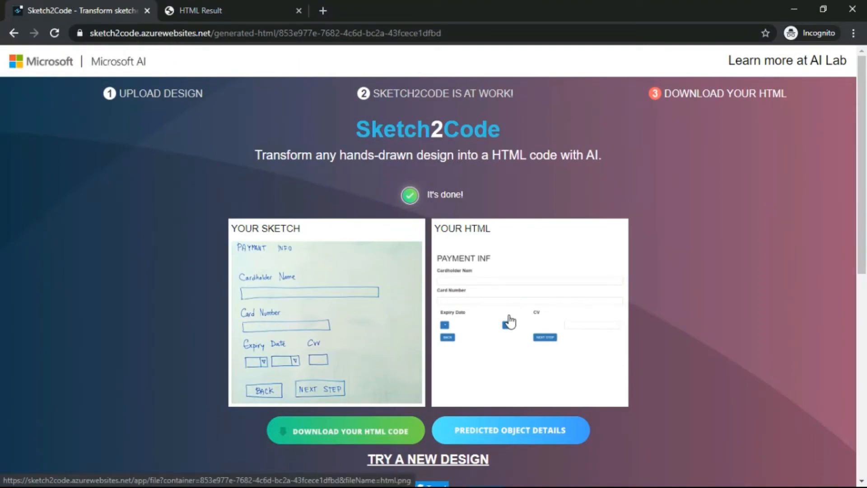
pyautogui.moveTo(510, 431)
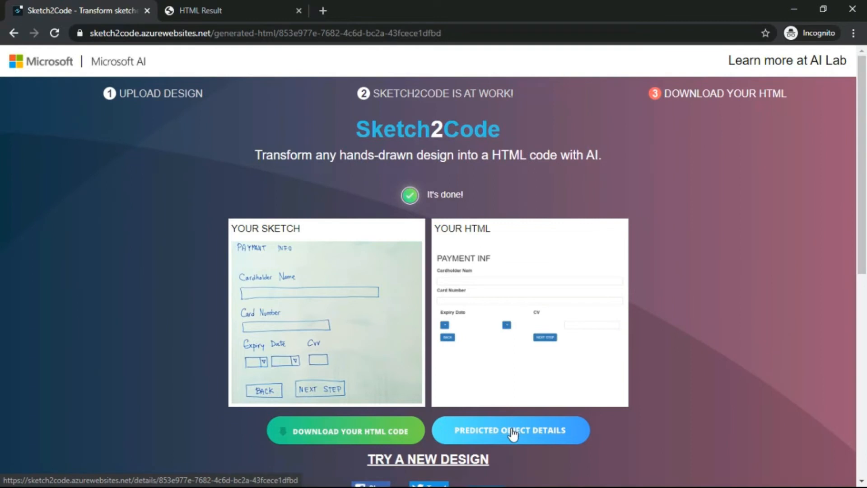
pyautogui.click(509, 430)
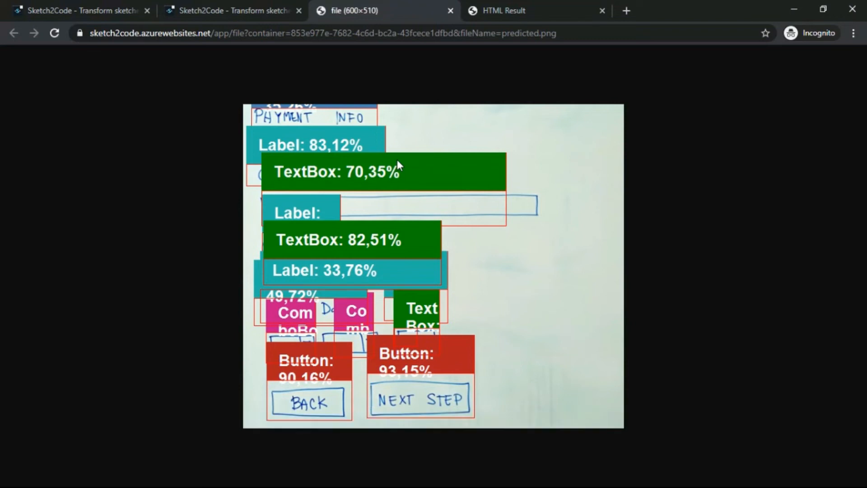
pyautogui.moveTo(323, 153)
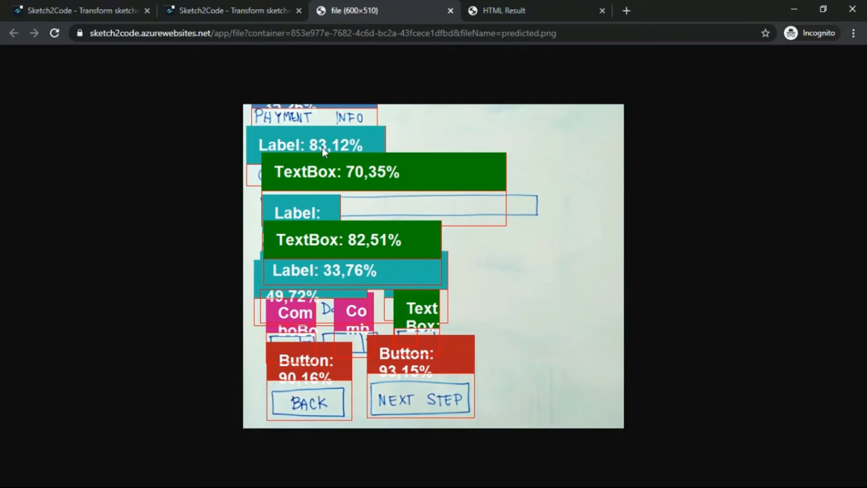
pyautogui.moveTo(358, 155)
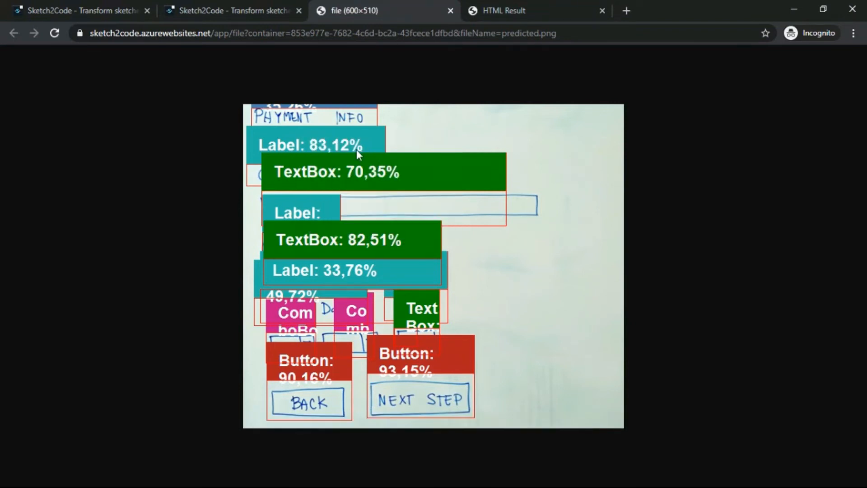
pyautogui.moveTo(359, 202)
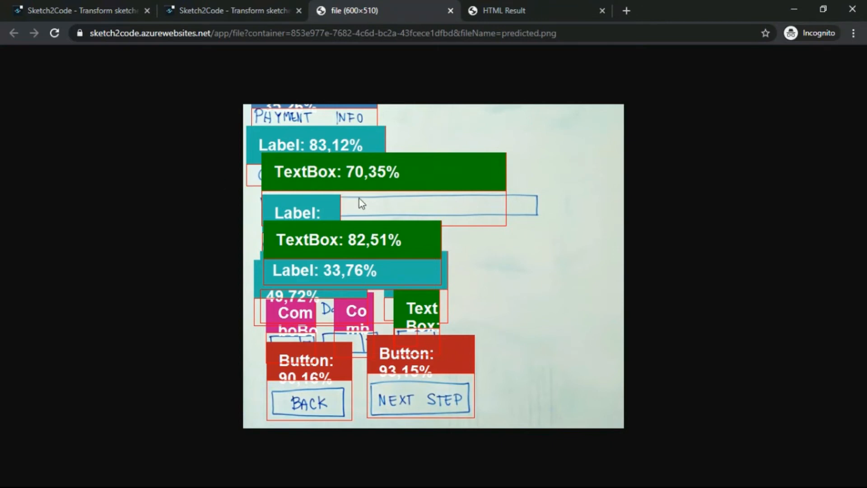
pyautogui.moveTo(320, 13)
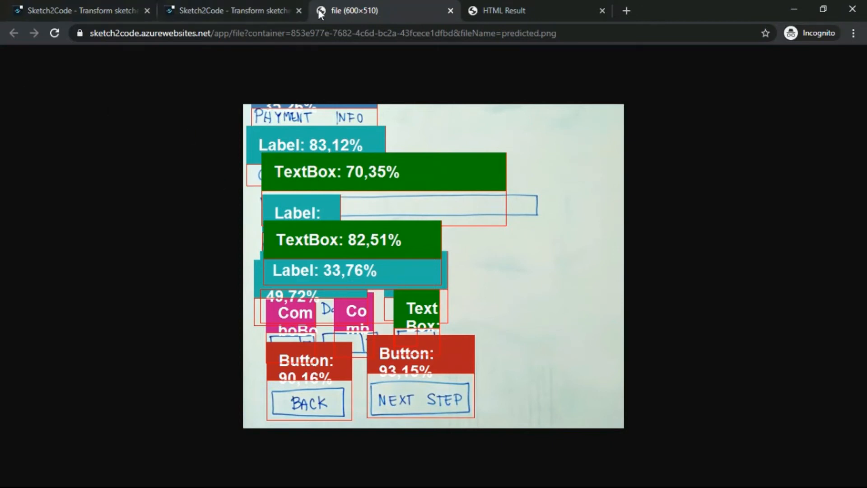
# Switch to the second Sketch2Code tab with the predicted object details.
pyautogui.click(232, 10)
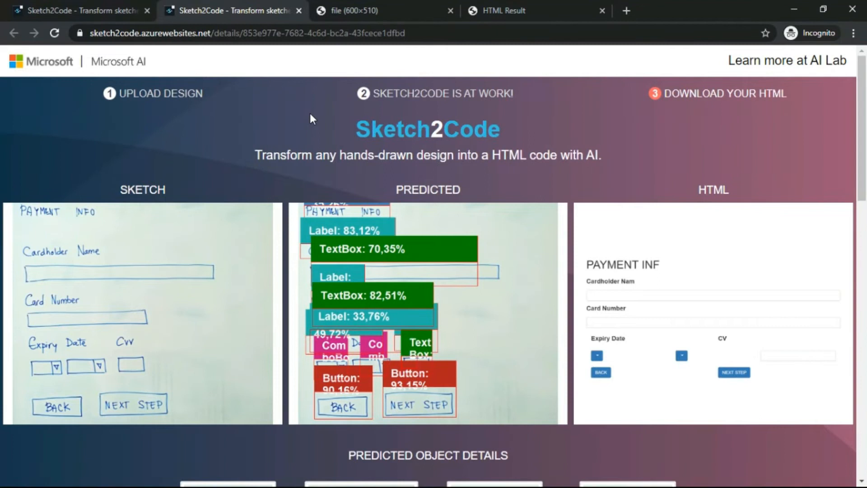
pyautogui.scroll(-3)
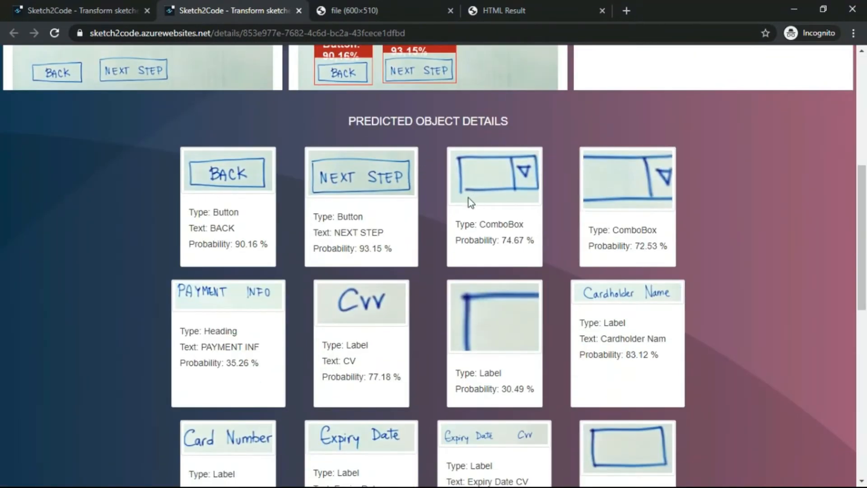
pyautogui.moveTo(401, 181)
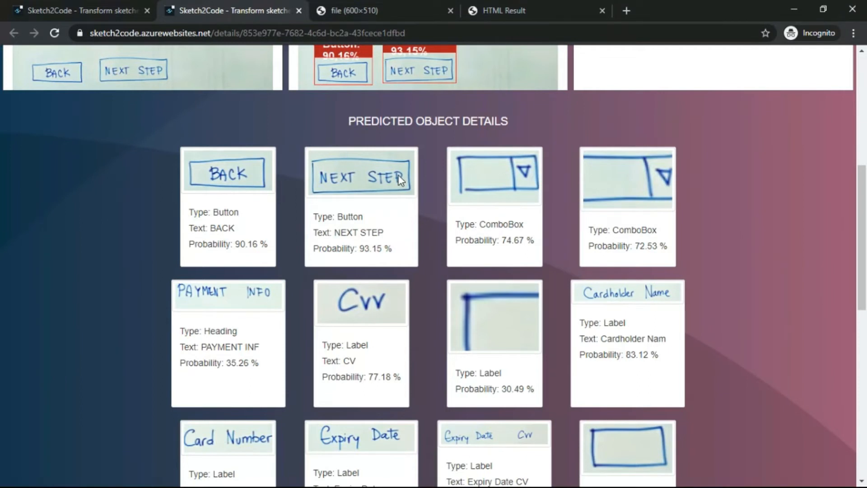
pyautogui.moveTo(195, 212)
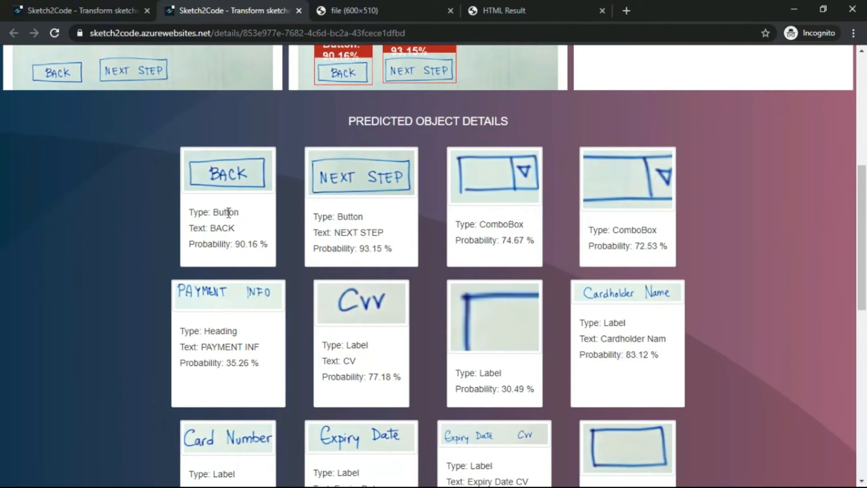
pyautogui.moveTo(276, 161)
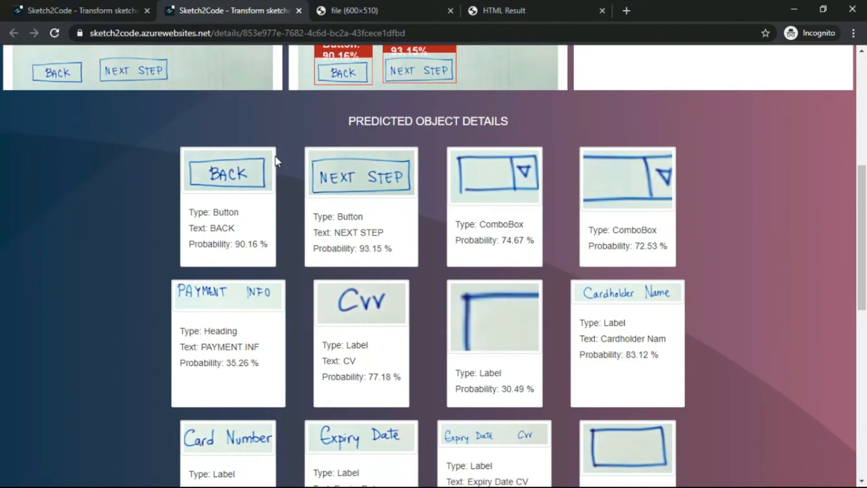
pyautogui.moveTo(265, 214)
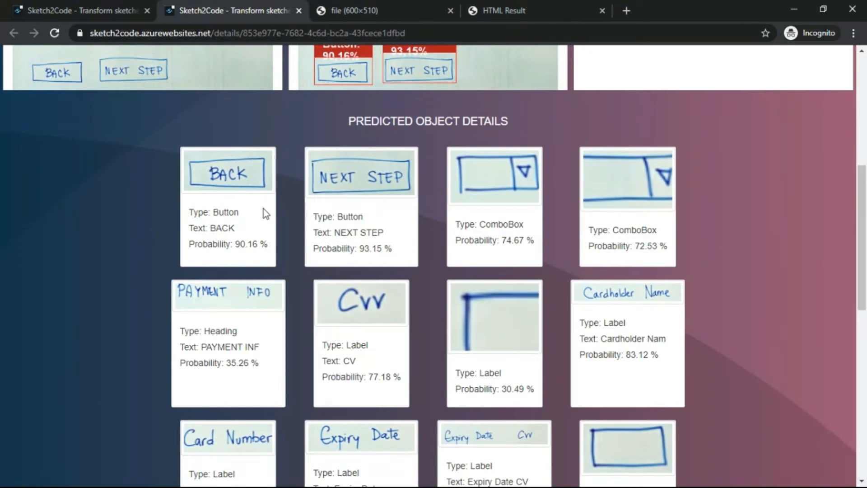
pyautogui.moveTo(515, 236)
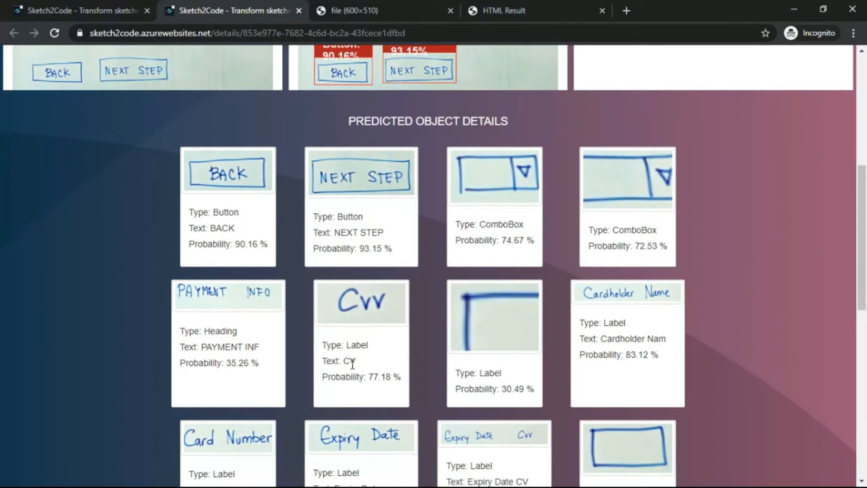
pyautogui.moveTo(362, 360)
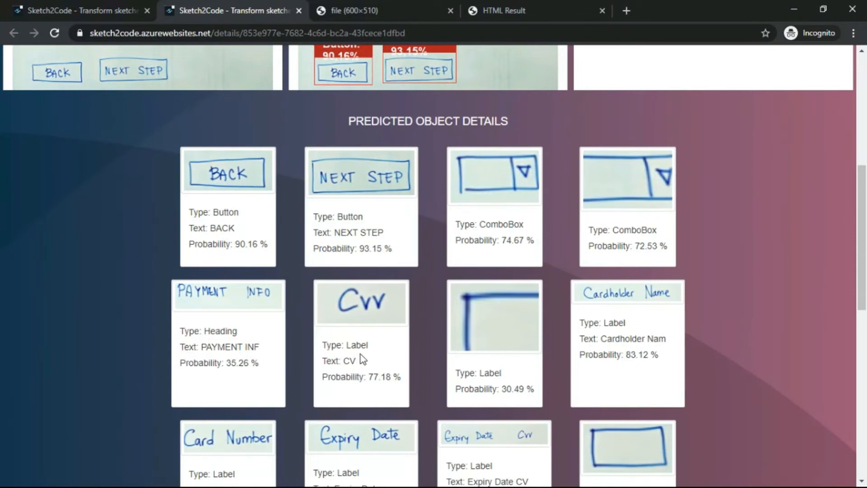
pyautogui.scroll(-3)
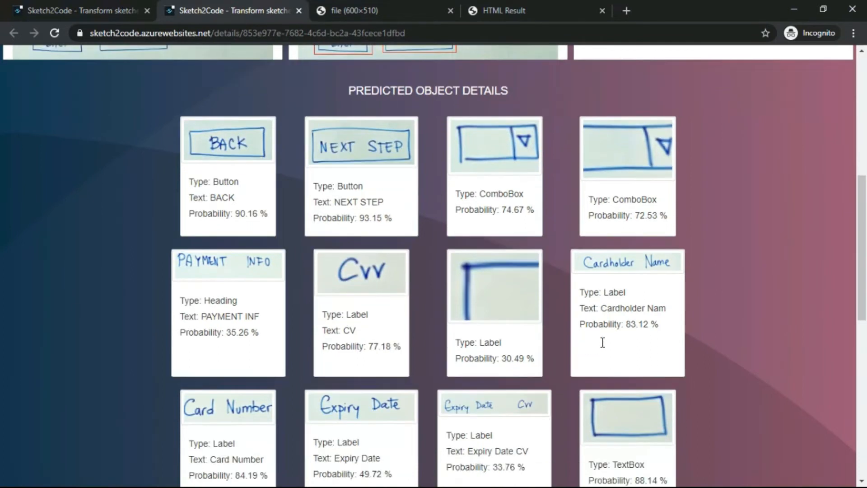
pyautogui.scroll(3)
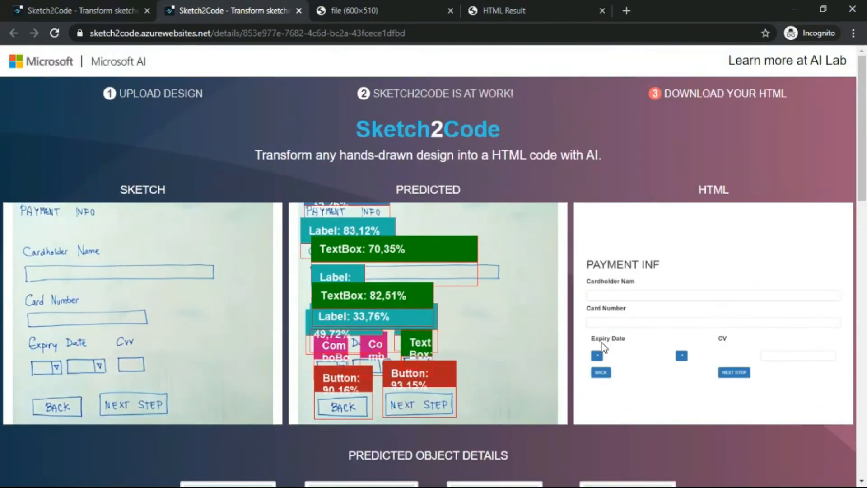
pyautogui.moveTo(492, 310)
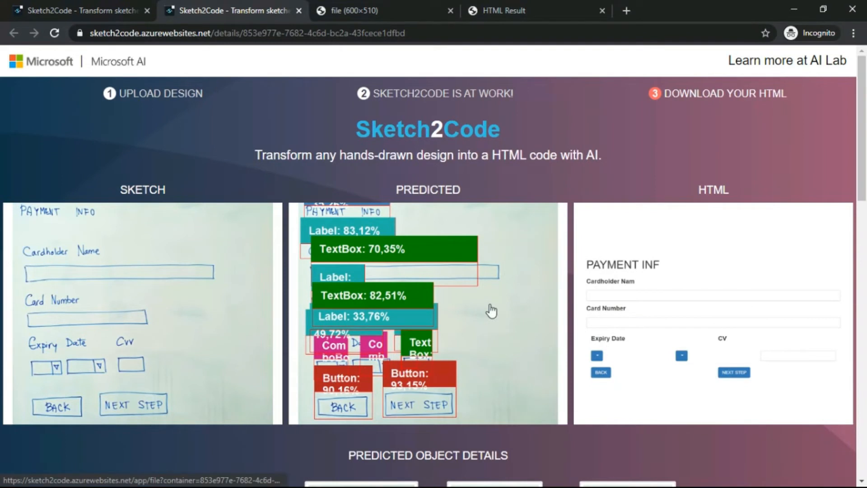
pyautogui.moveTo(493, 308)
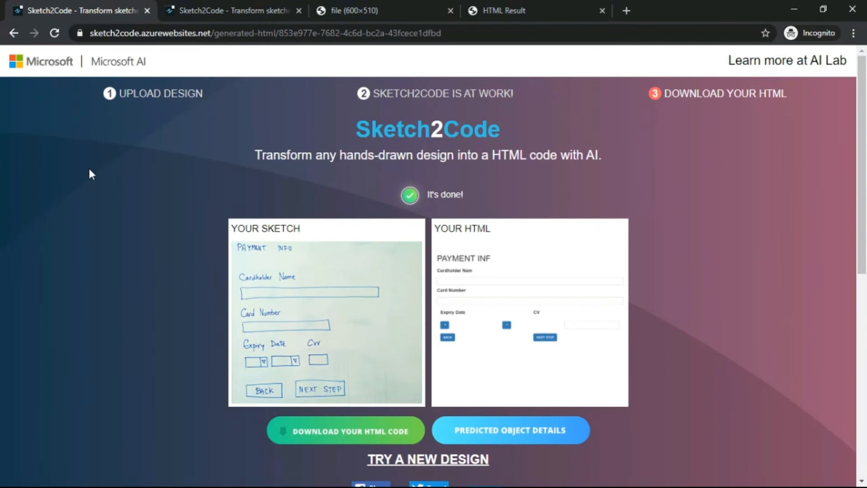
pyautogui.moveTo(641, 116)
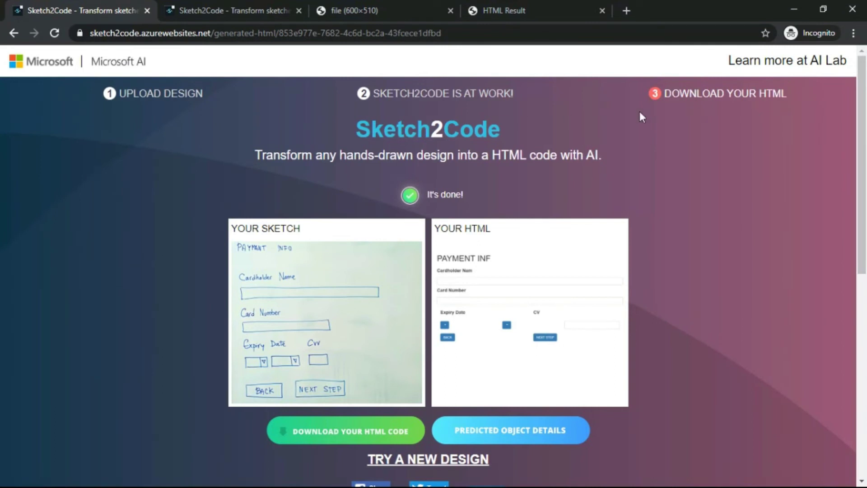
pyautogui.moveTo(788, 60)
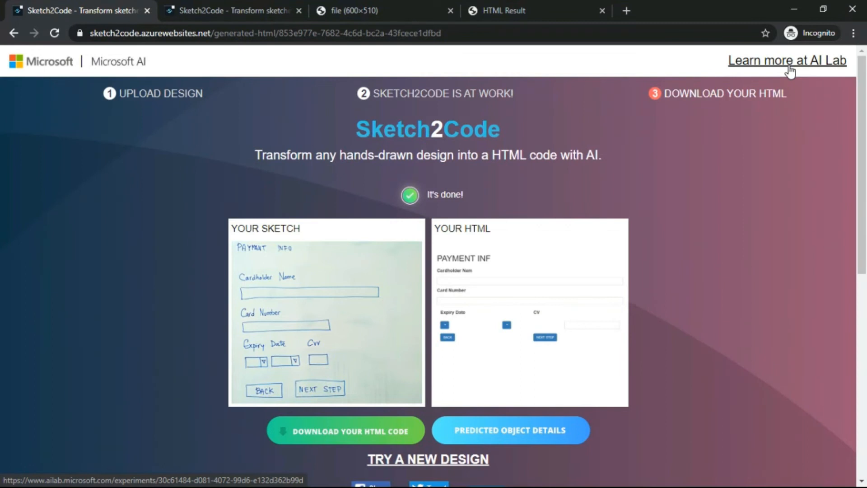
# Open 'Learn more at AI Lab' and scroll to the Innovation sandbox cards.
pyautogui.click(786, 60)
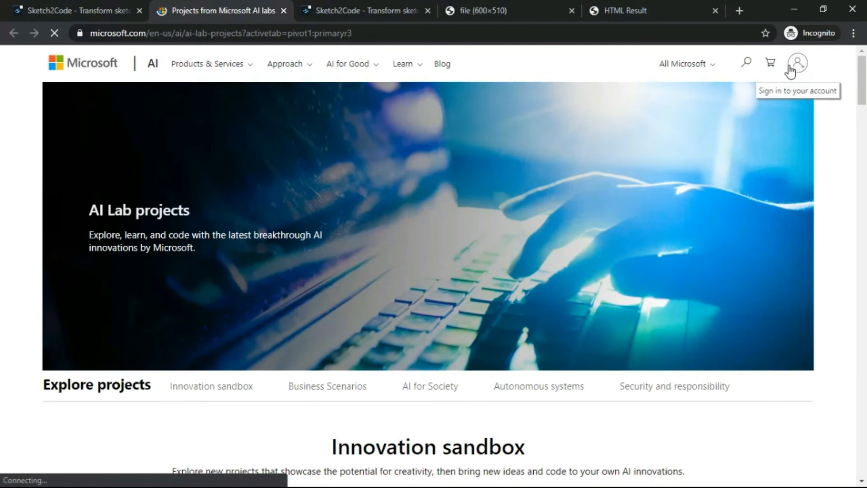
pyautogui.scroll(-3)
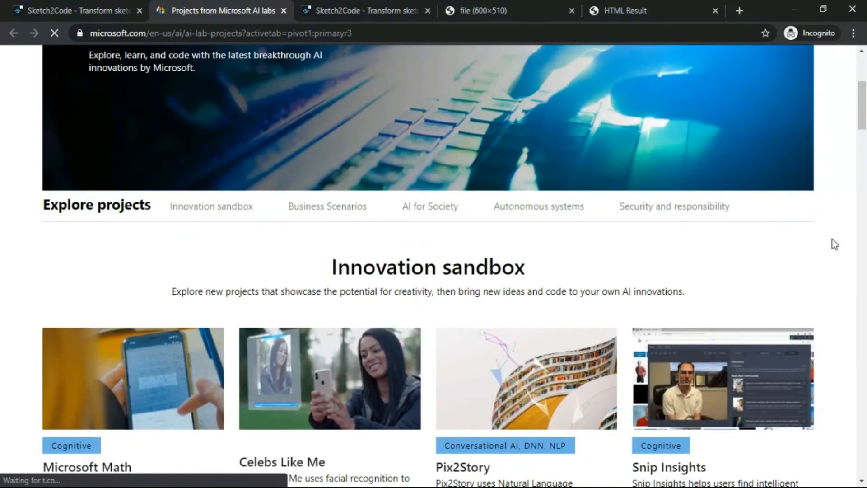
pyautogui.scroll(-3)
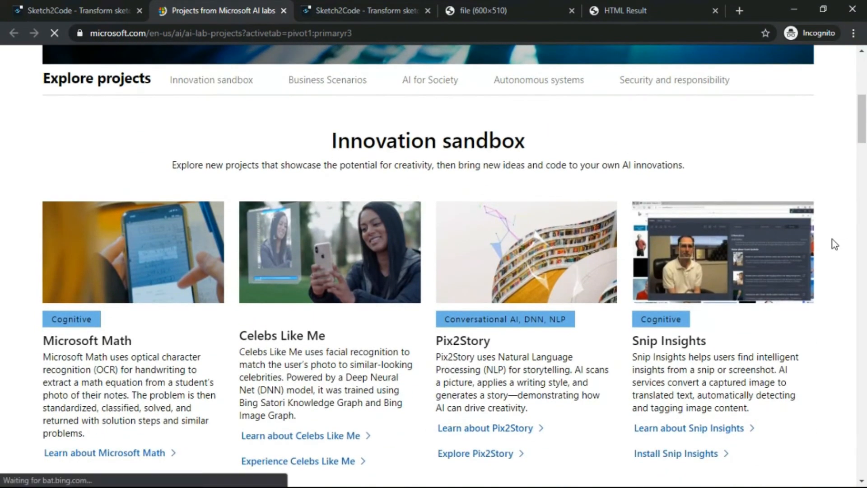
pyautogui.scroll(3)
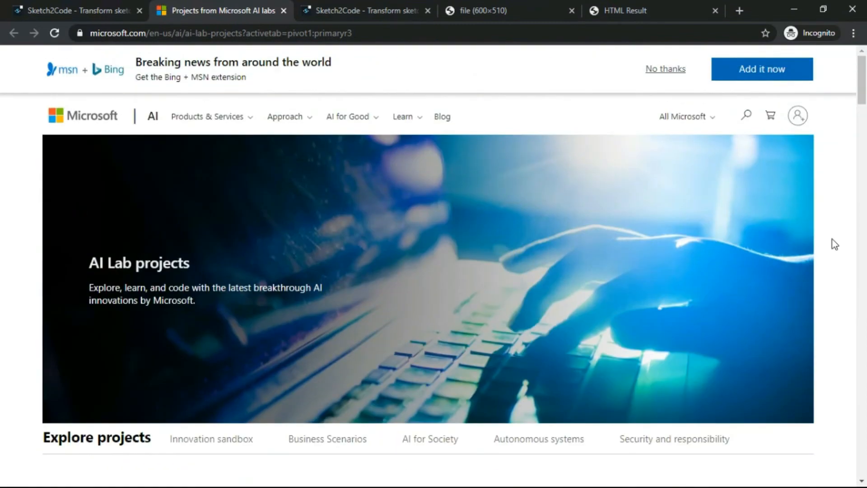
pyautogui.moveTo(674, 77)
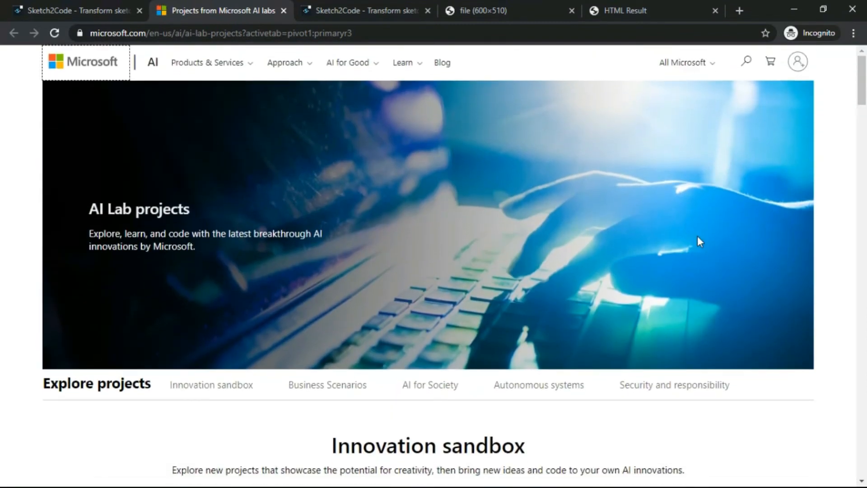
pyautogui.scroll(-3)
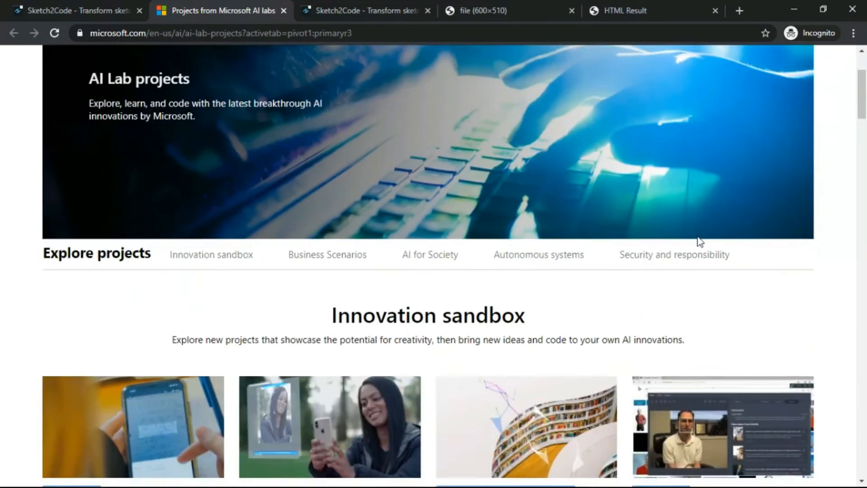
pyautogui.scroll(-3)
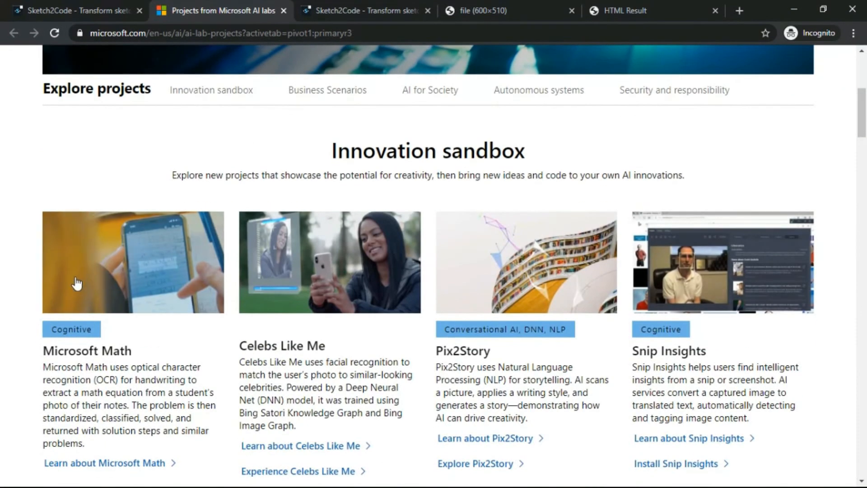
pyautogui.moveTo(153, 279)
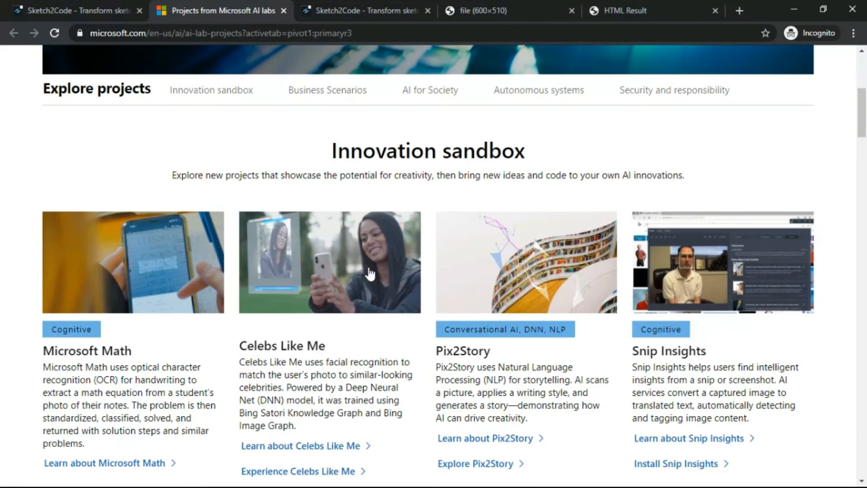
pyautogui.scroll(-3)
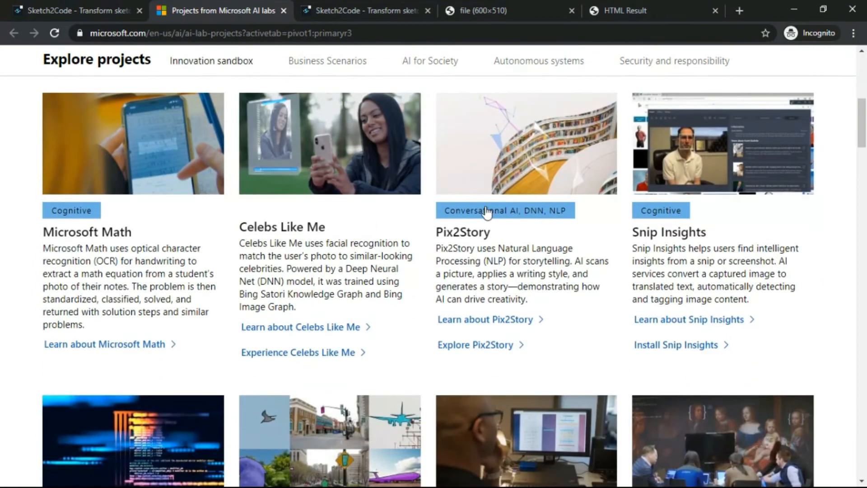
pyautogui.moveTo(501, 222)
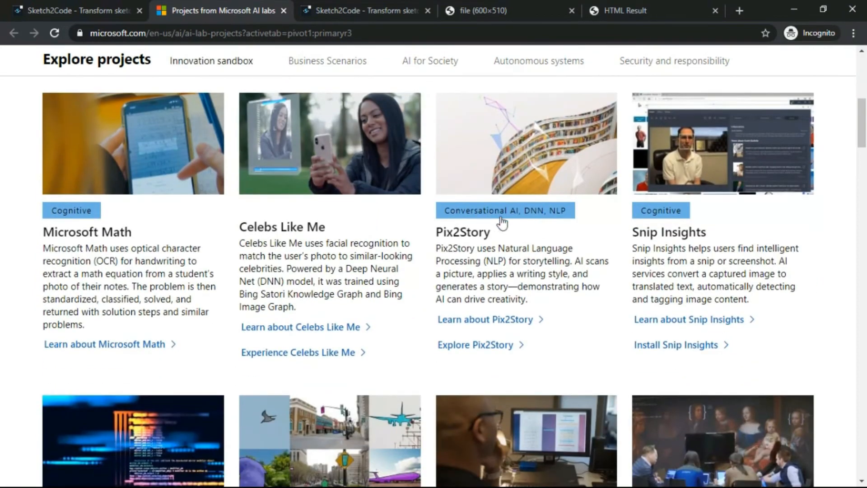
pyautogui.moveTo(575, 155)
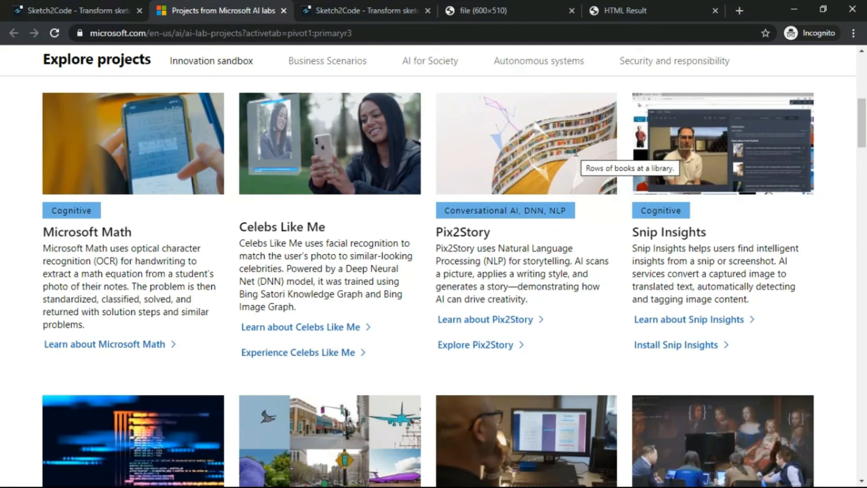
pyautogui.moveTo(719, 141)
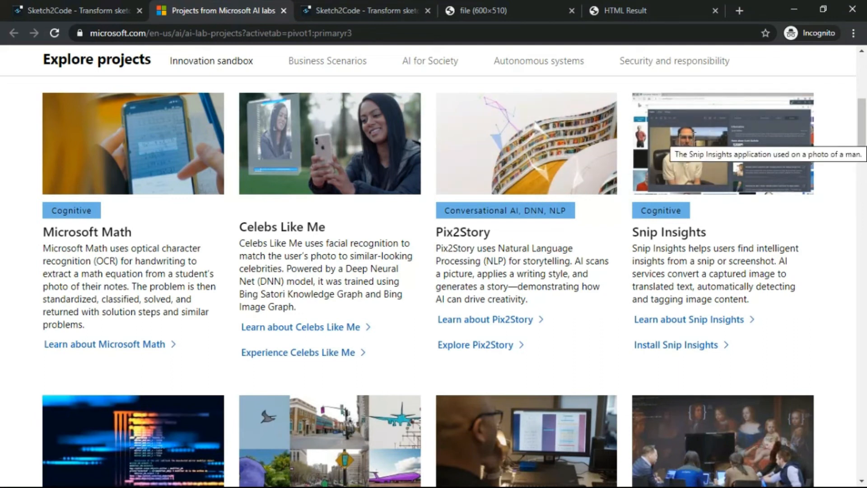
# Scroll past the Sketch2Code card to Angel Eyes and Clean Water AI.
pyautogui.scroll(-3)
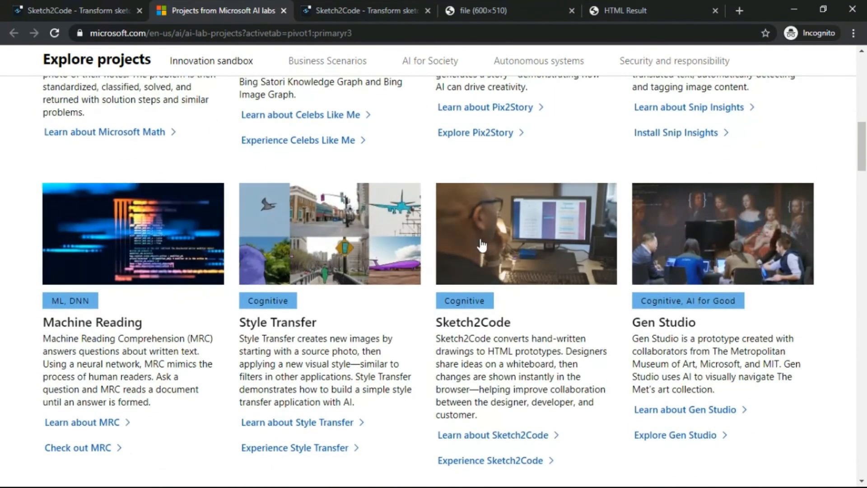
pyautogui.moveTo(589, 248)
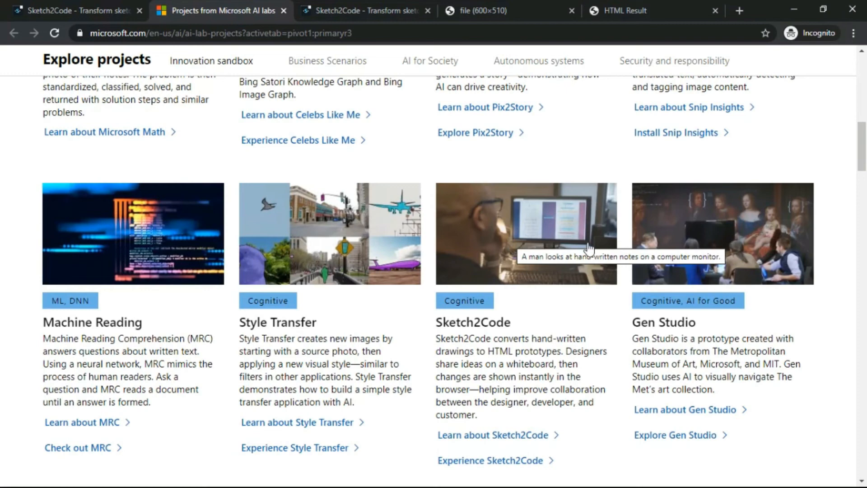
pyautogui.scroll(-3)
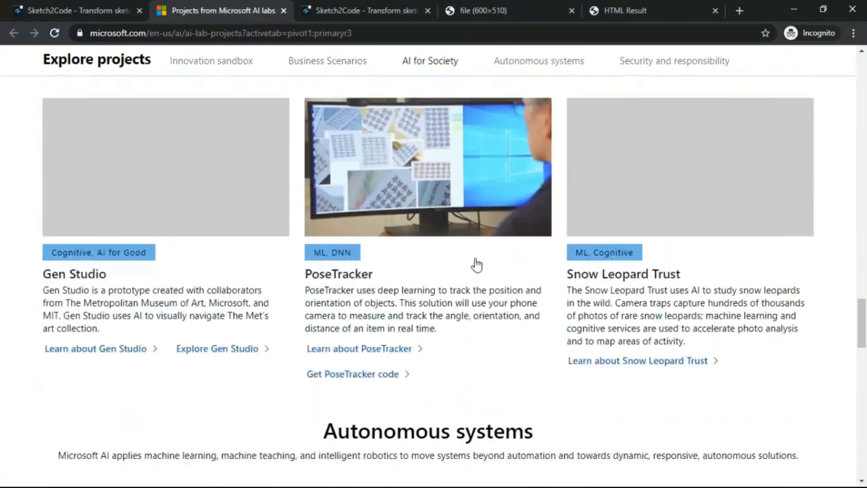
pyautogui.scroll(-3)
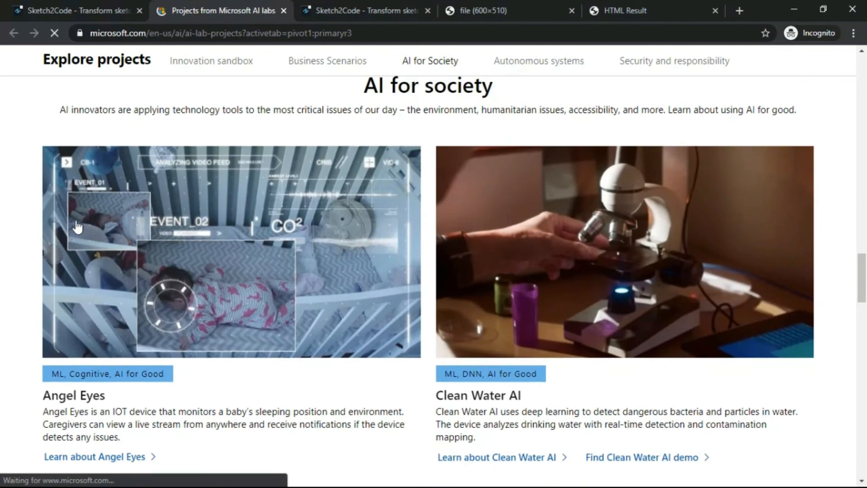
# Close the feedback pop-up and scroll to Homomorphic Encryption and Responsible Conversational AI.
pyautogui.click(94, 456)
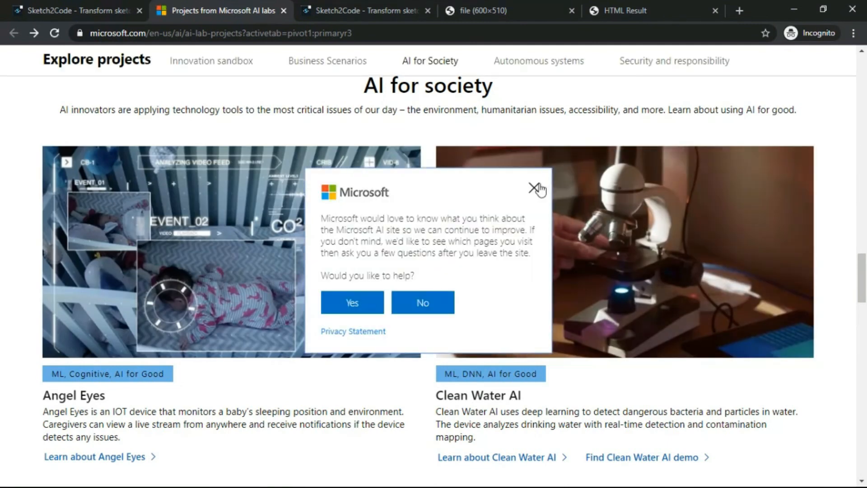
pyautogui.click(537, 188)
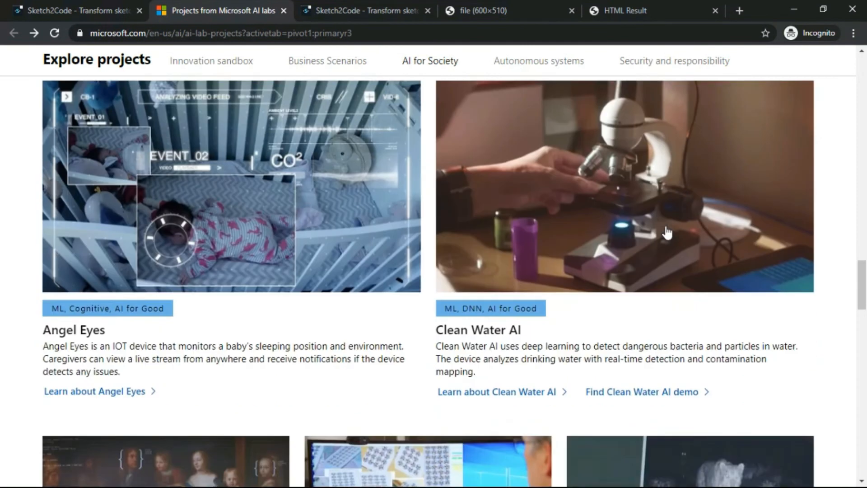
pyautogui.scroll(-3)
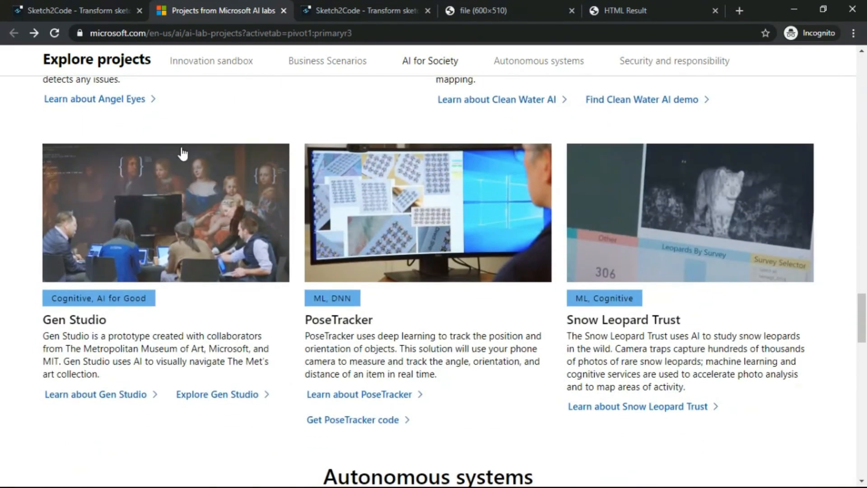
pyautogui.moveTo(429, 243)
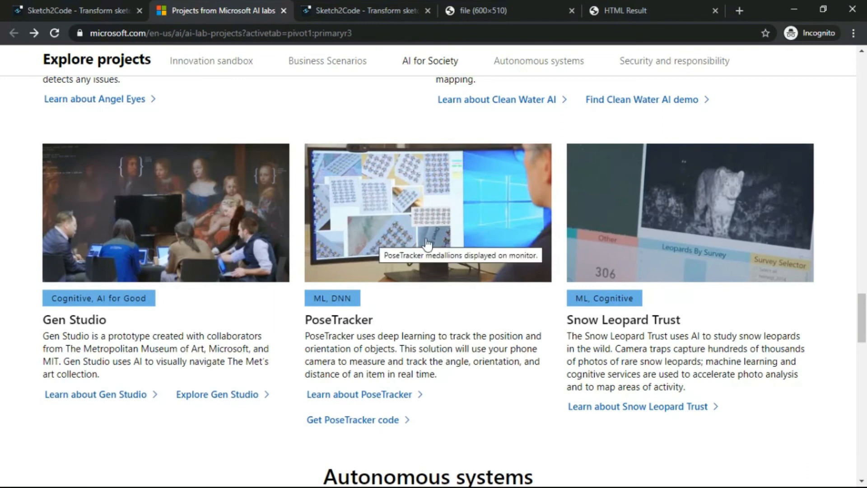
pyautogui.scroll(-3)
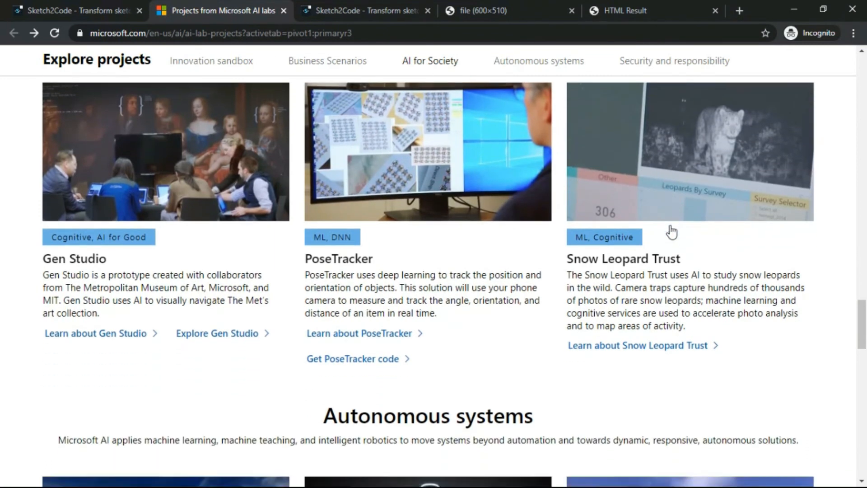
pyautogui.scroll(-3)
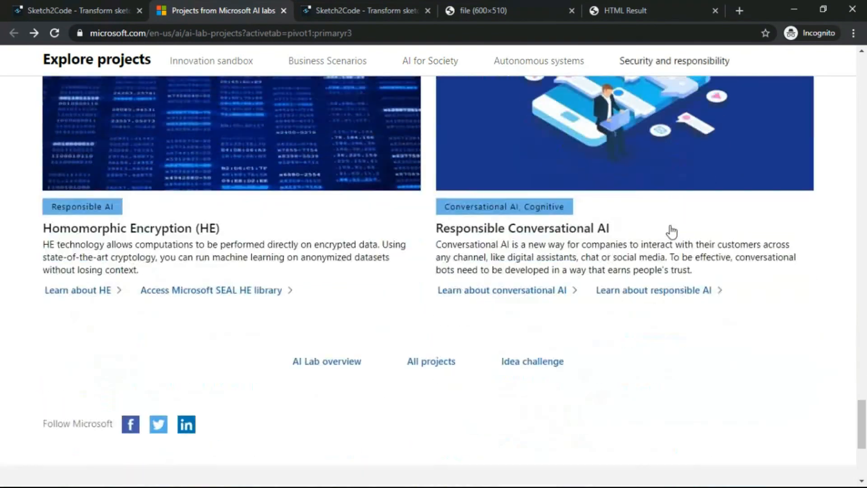
# Scroll the AI Lab page back to the top and return to the first Sketch2Code tab.
pyautogui.scroll(3)
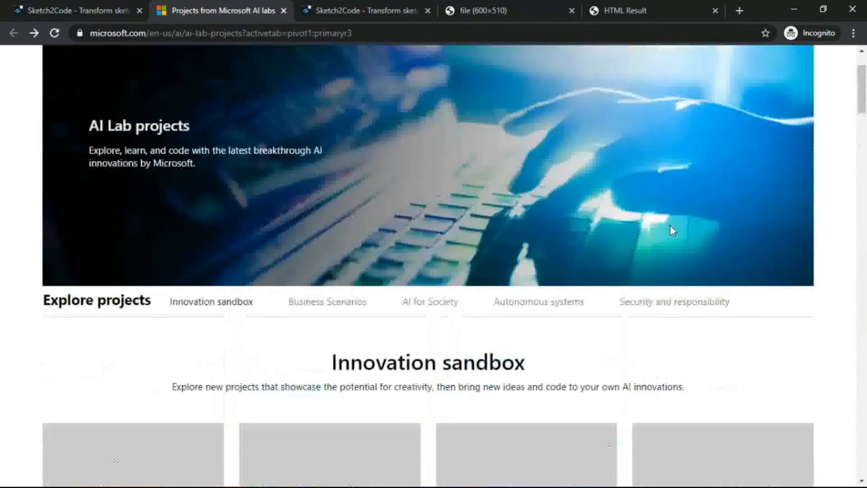
pyautogui.scroll(3)
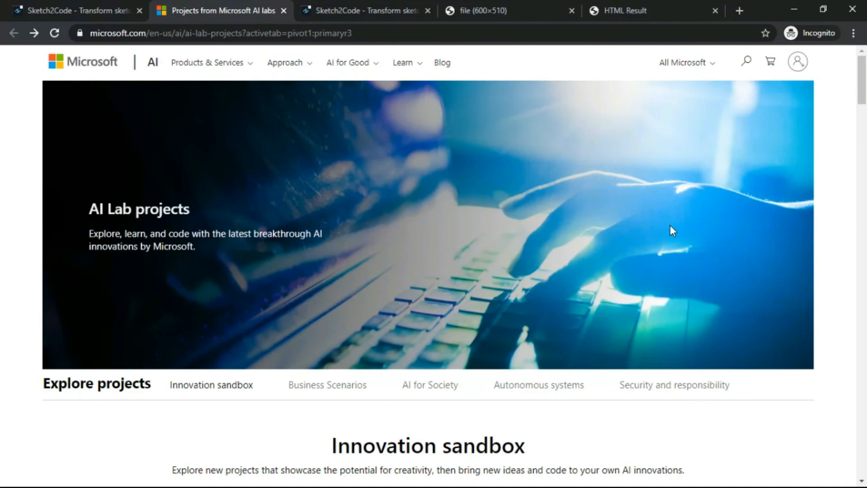
pyautogui.click(72, 10)
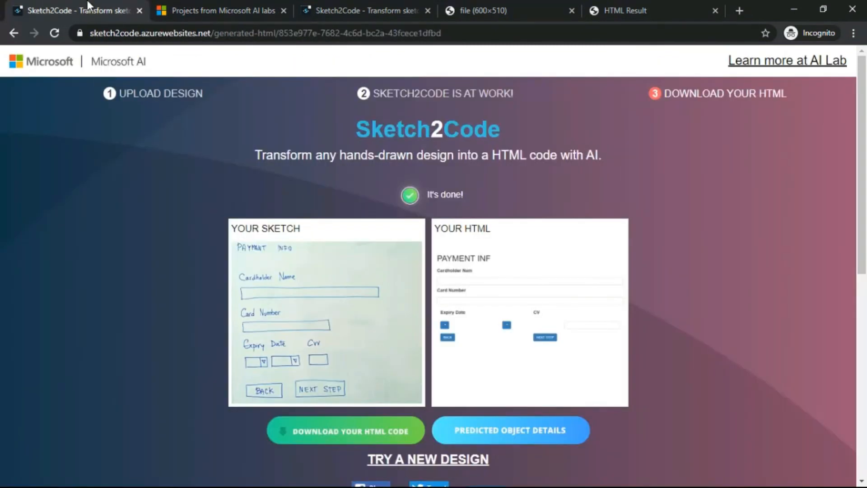